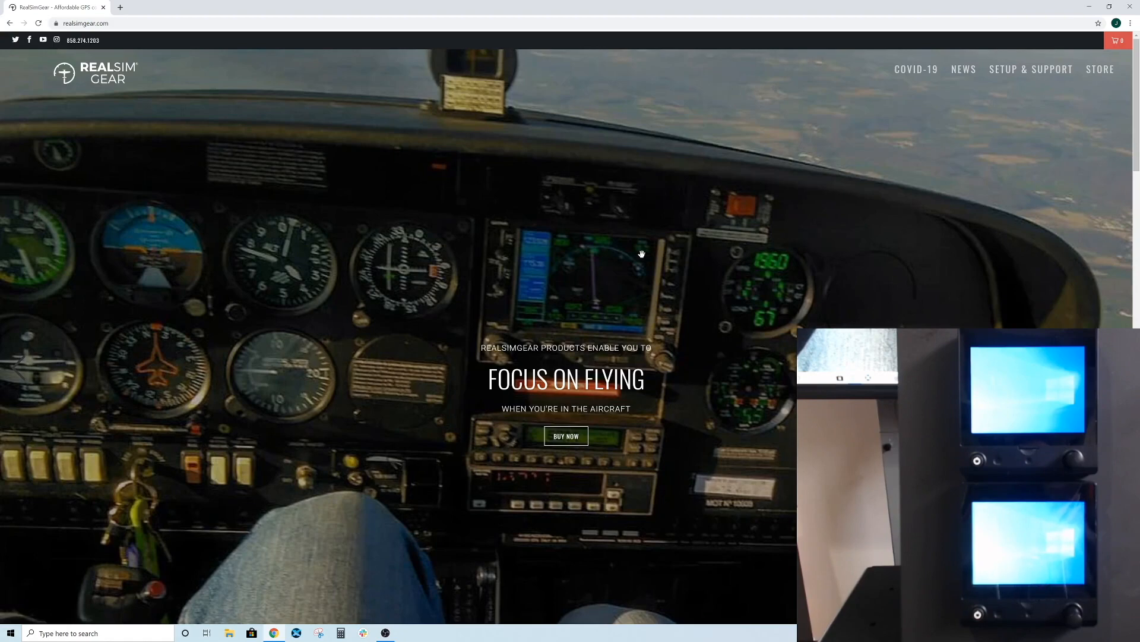
pyautogui.moveTo(613, 251)
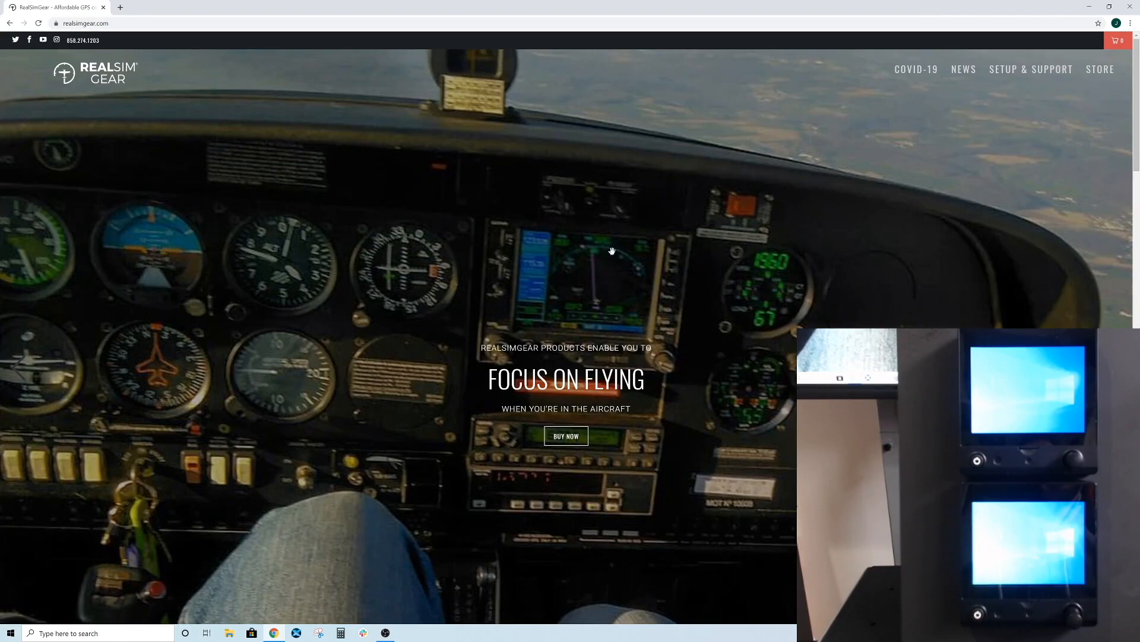
pyautogui.moveTo(765, 151)
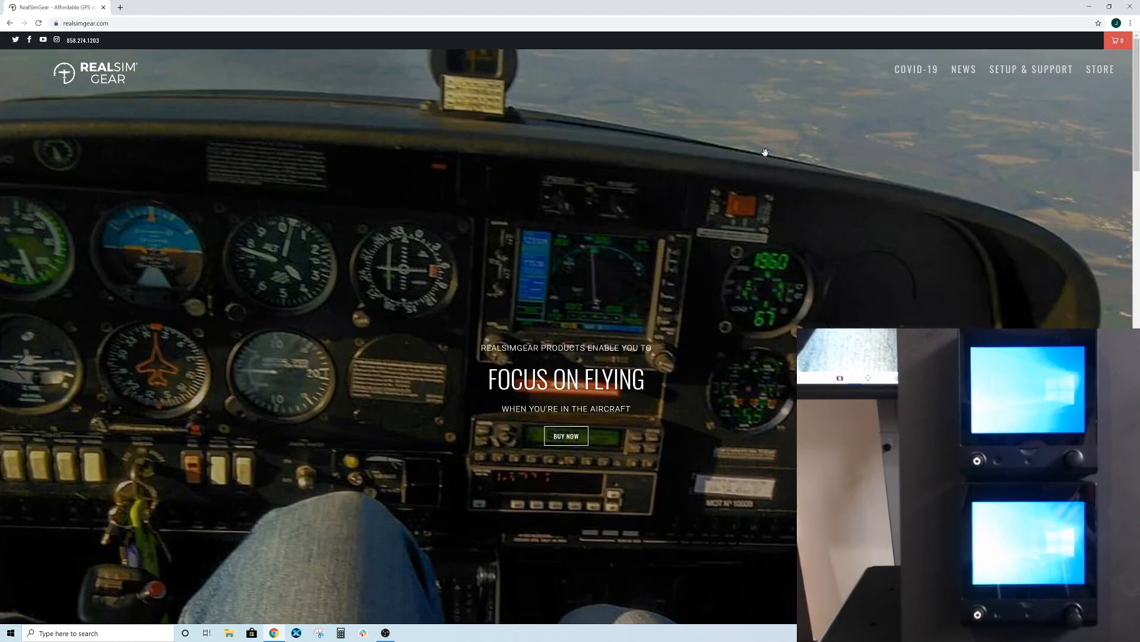
# - Navigate from Setup & Support to the Setup Guides and open the RealSimGear G5 setup article
pyautogui.click(1031, 69)
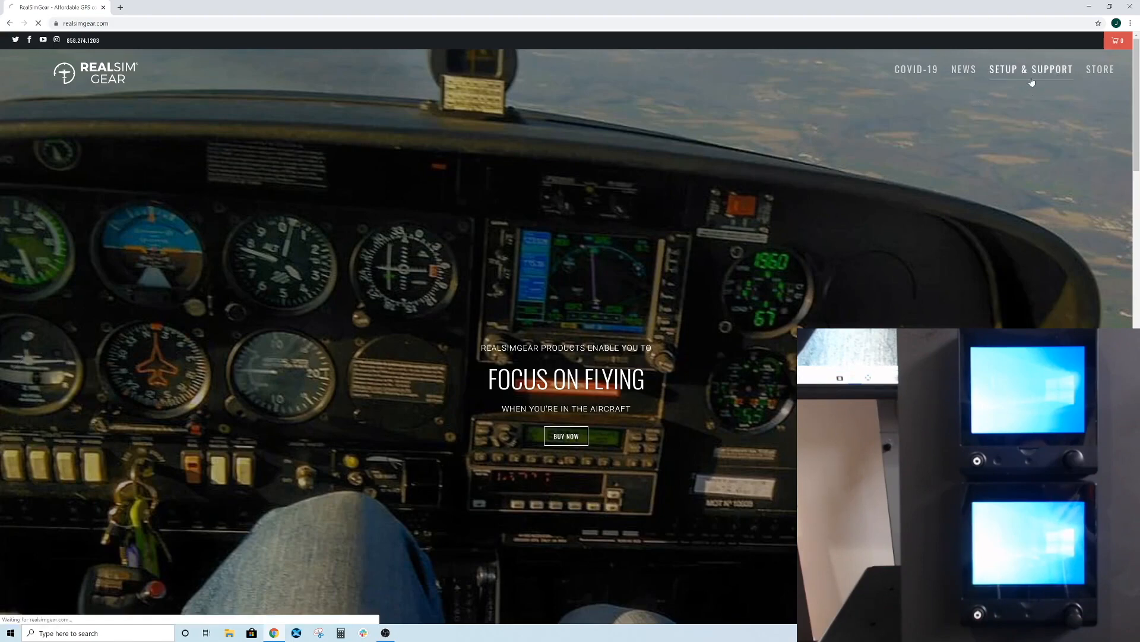
pyautogui.click(1031, 68)
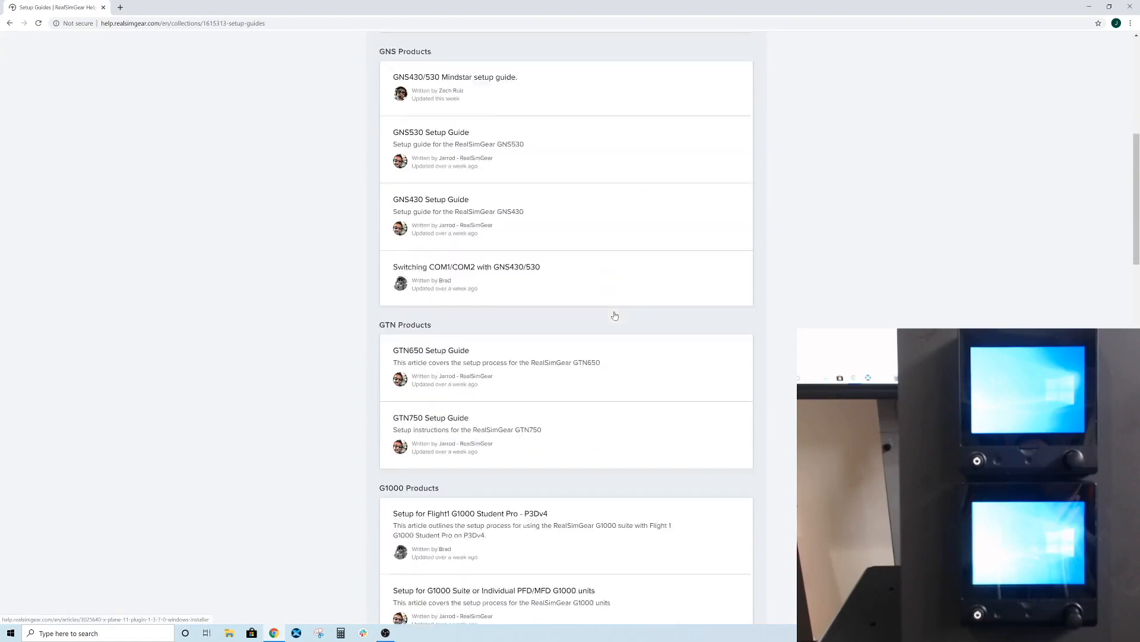
pyautogui.scroll(-3)
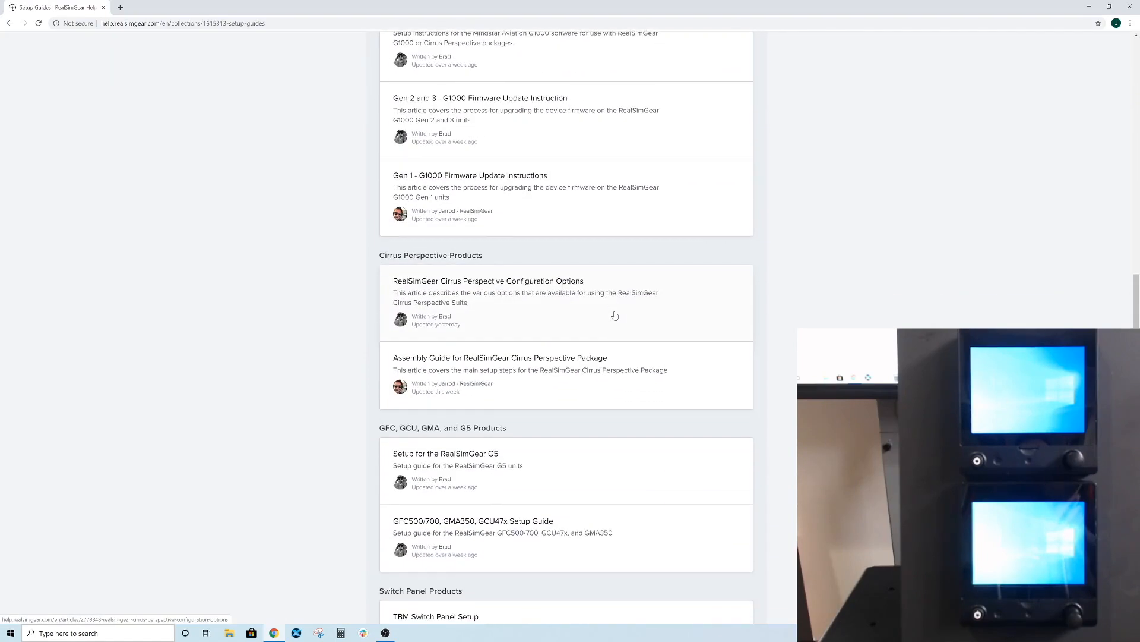
pyautogui.scroll(-3)
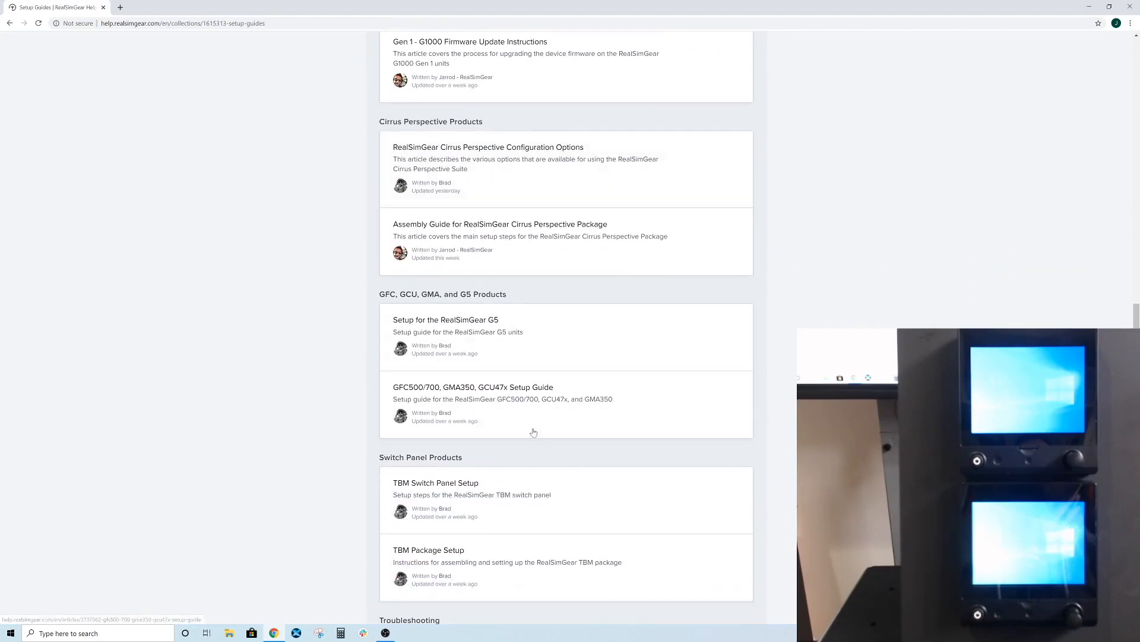
pyautogui.moveTo(522, 339)
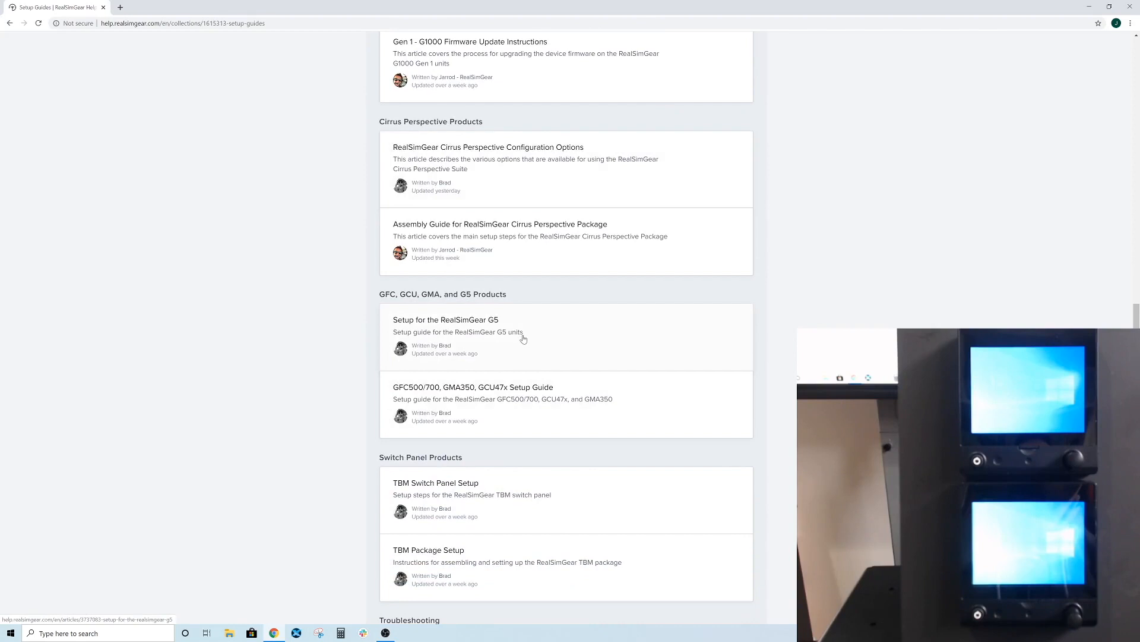
pyautogui.click(446, 319)
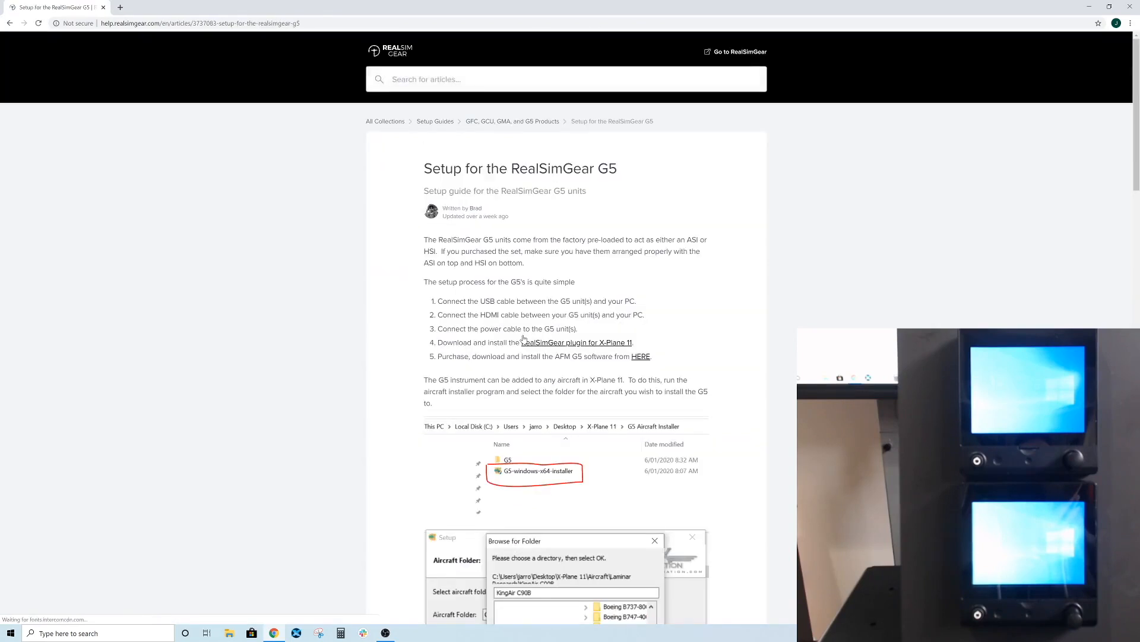
pyautogui.moveTo(547, 265)
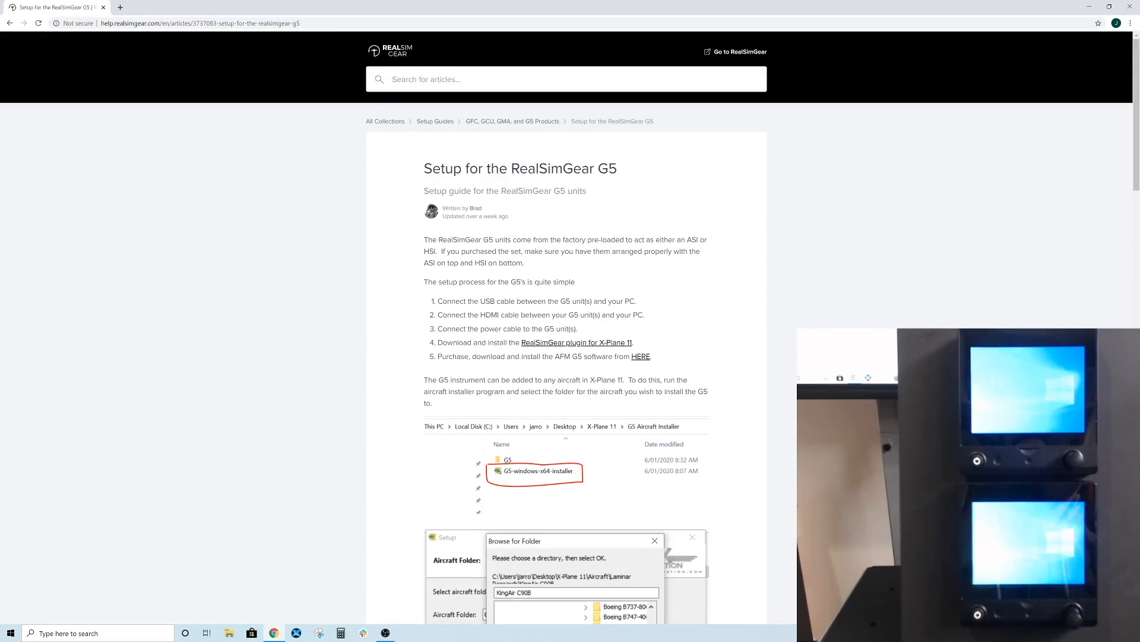
pyautogui.scroll(-3)
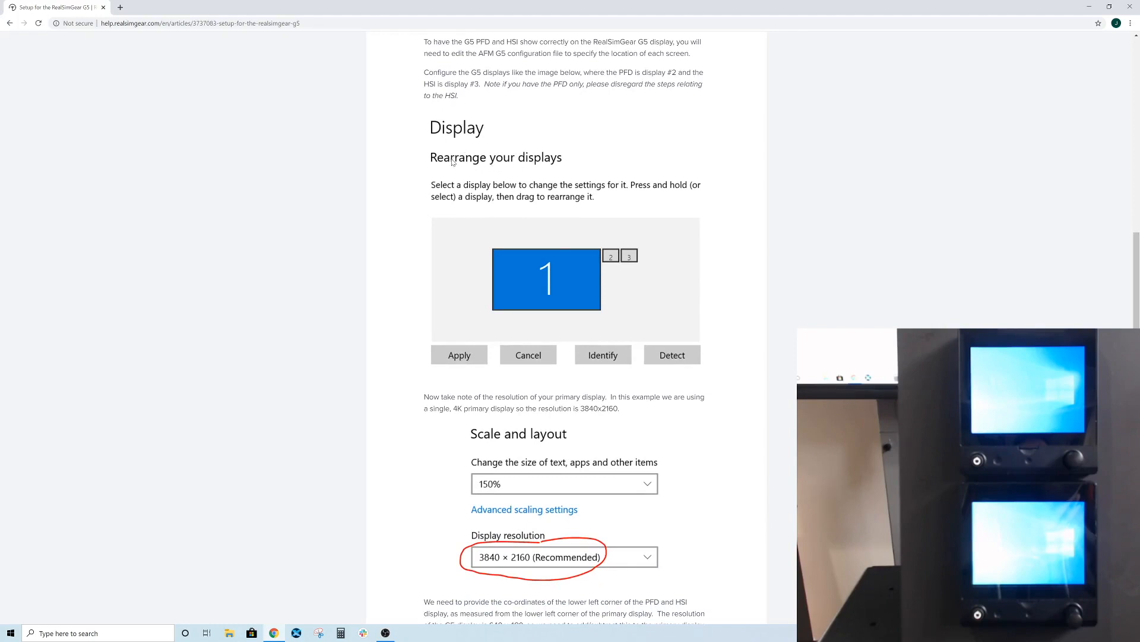
pyautogui.moveTo(507, 293)
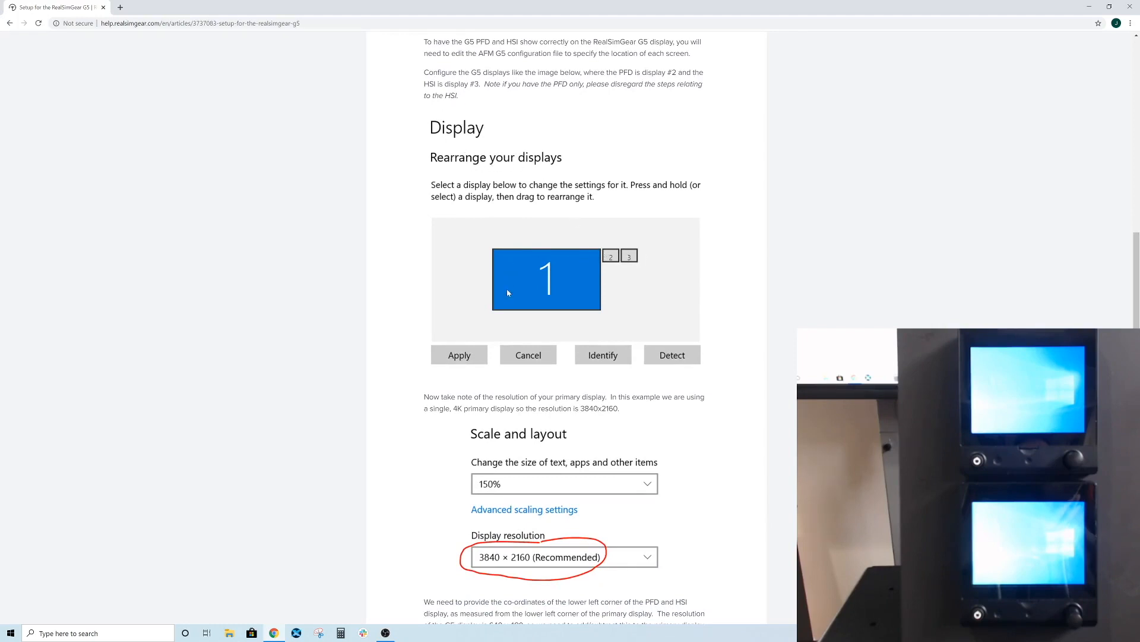
pyautogui.moveTo(648, 260)
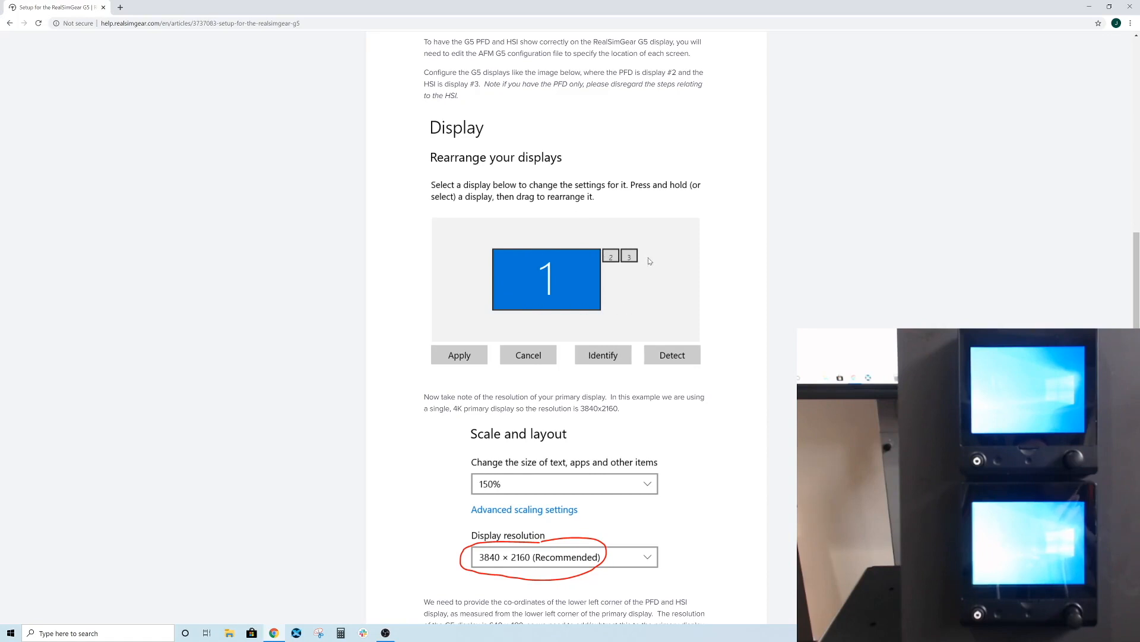
pyautogui.moveTo(414, 401)
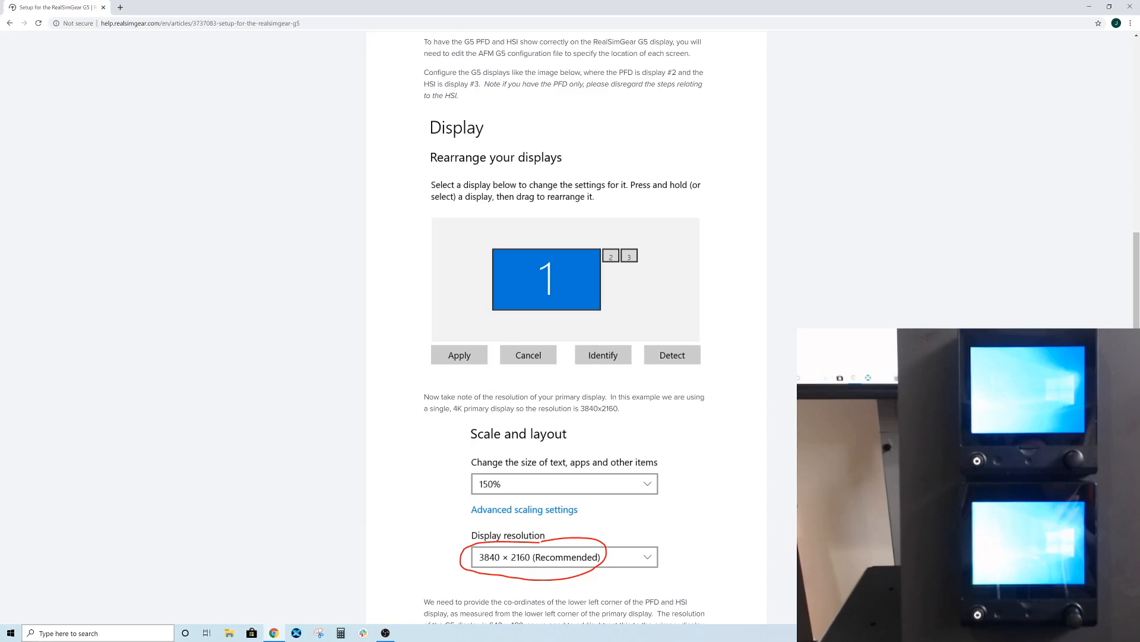
# - Find and open Windows Display settings from the taskbar search and place it beside the guide
pyautogui.write('display settings')
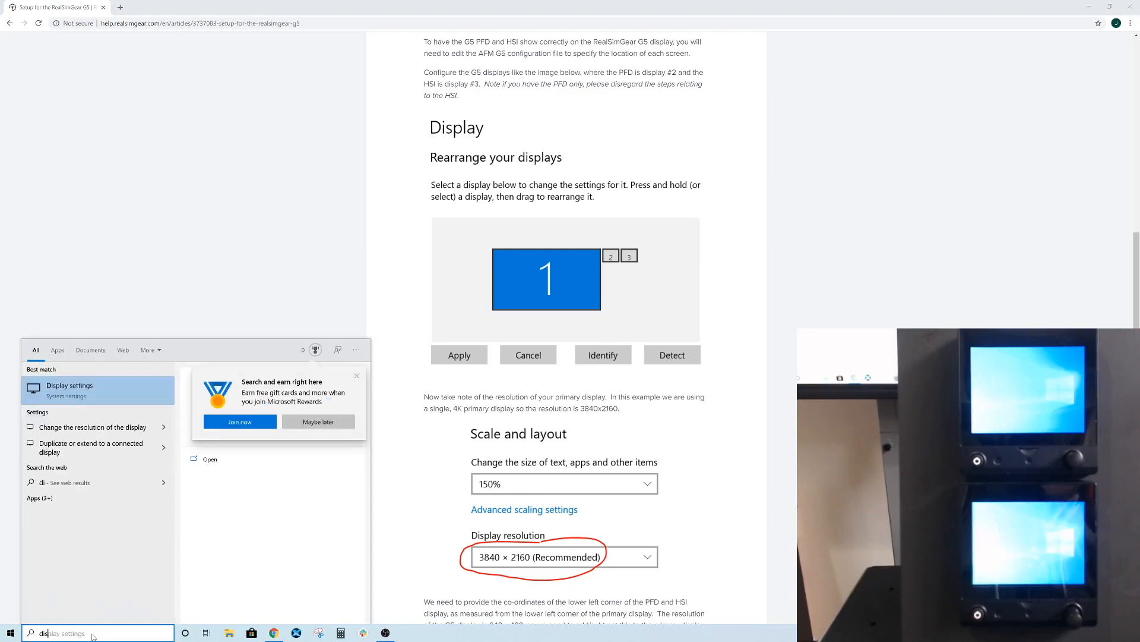
pyautogui.click(69, 389)
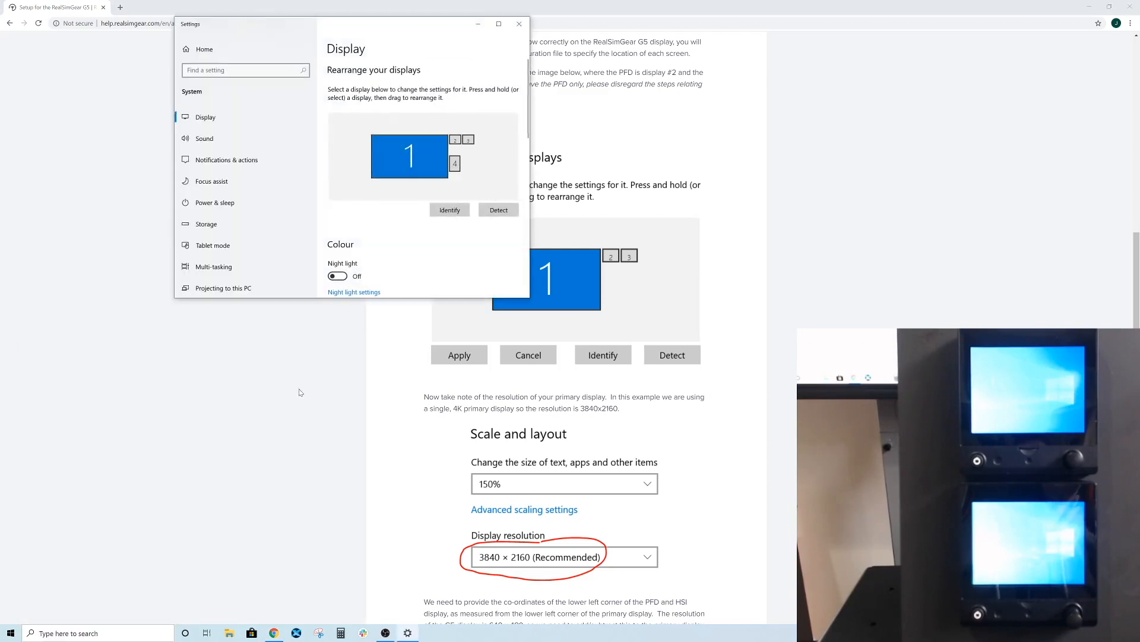
pyautogui.moveTo(351, 24); pyautogui.dragTo(192, 121)
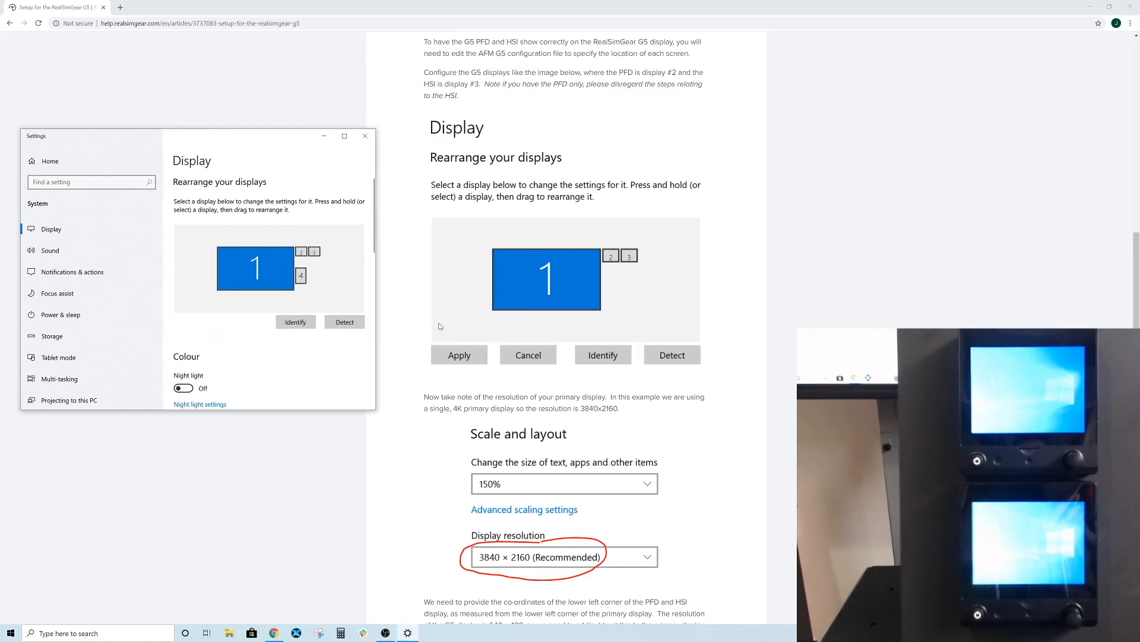
pyautogui.moveTo(305, 315)
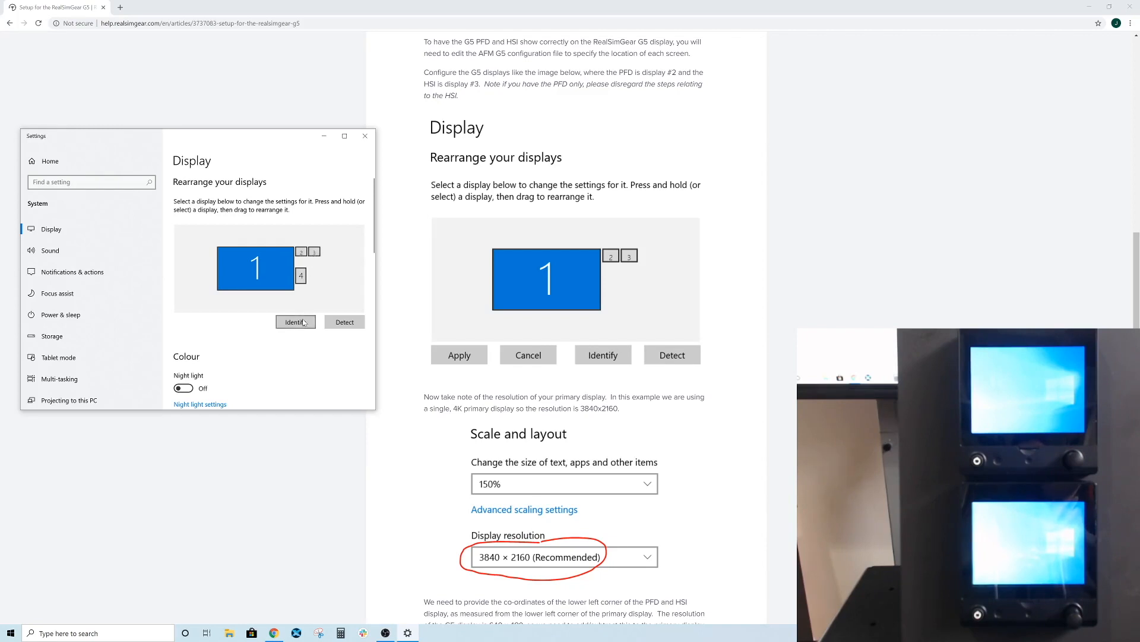
# - Identify the monitor numbers and select display 2 in the arrangement
pyautogui.click(296, 322)
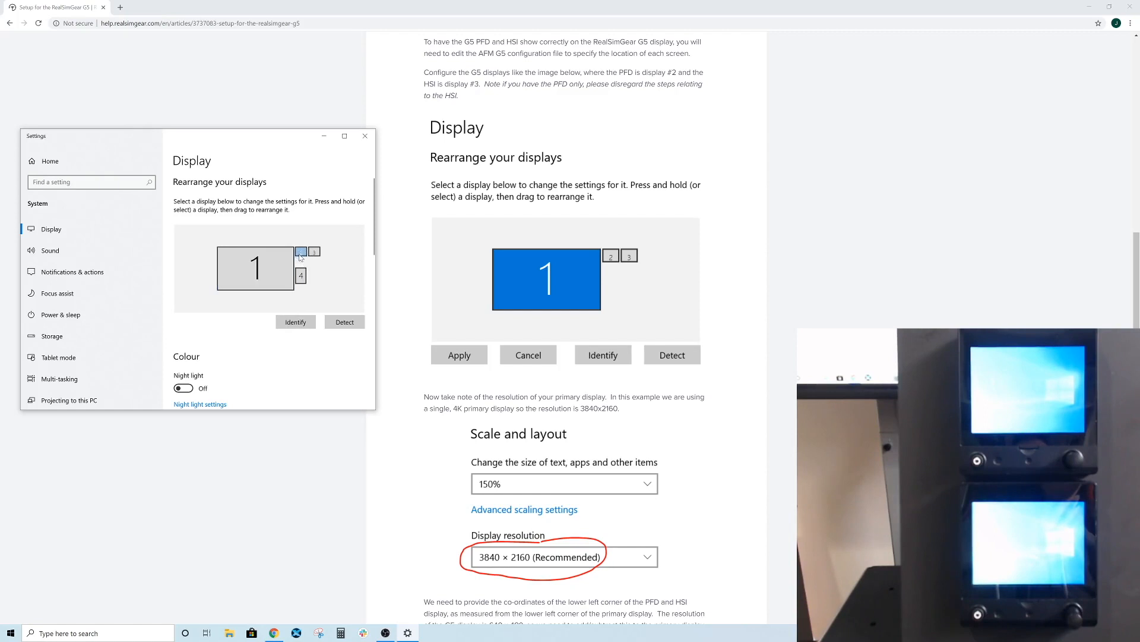
pyautogui.click(300, 250)
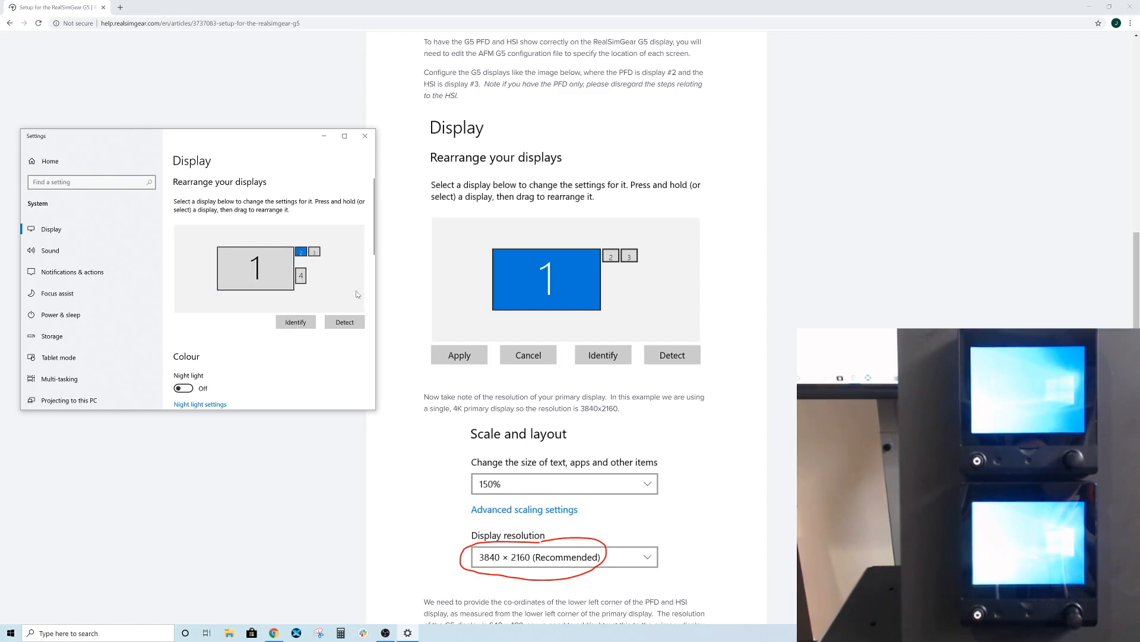
pyautogui.moveTo(322, 391)
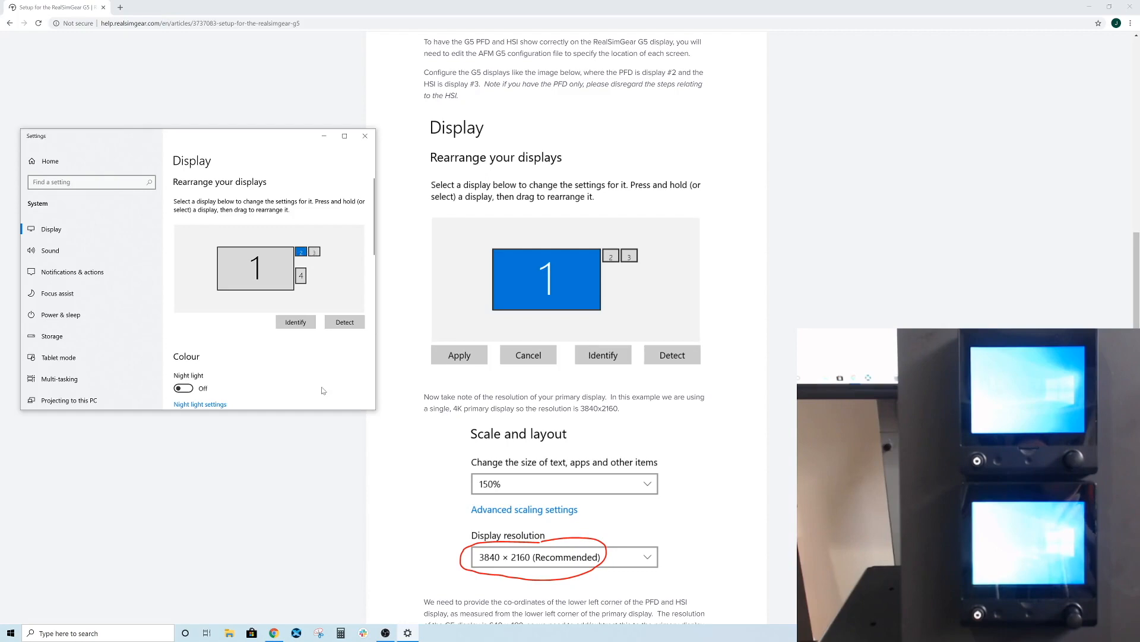
pyautogui.moveTo(607, 389)
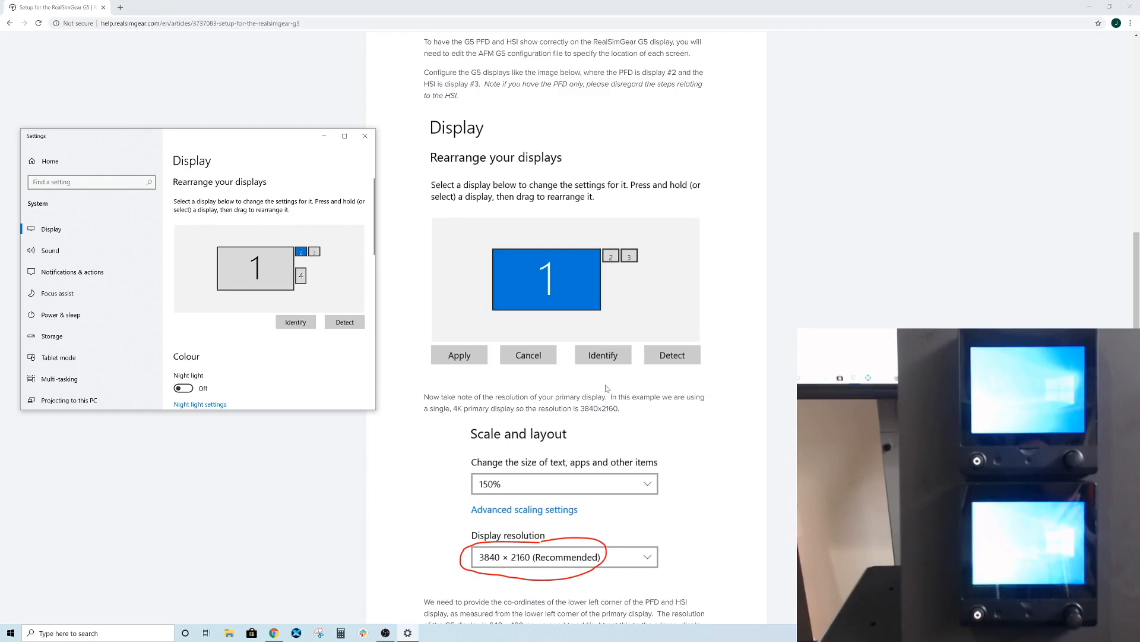
# - Select display 1 and scroll to read its resolution of 3840 × 2160 (Recommended)
pyautogui.scroll(-3)
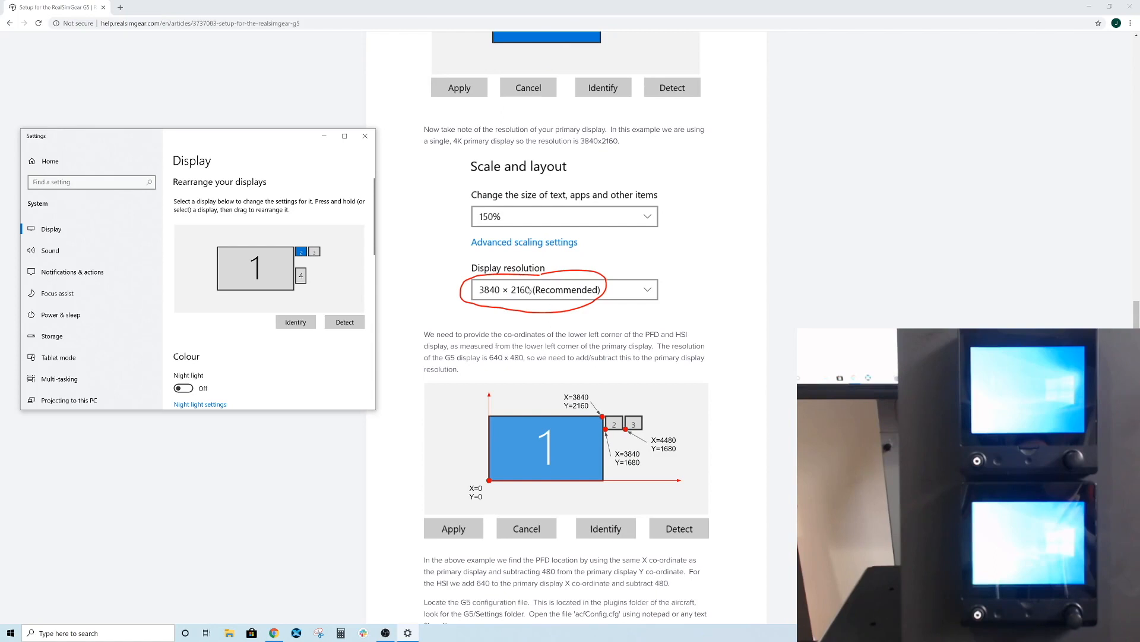
pyautogui.moveTo(253, 322)
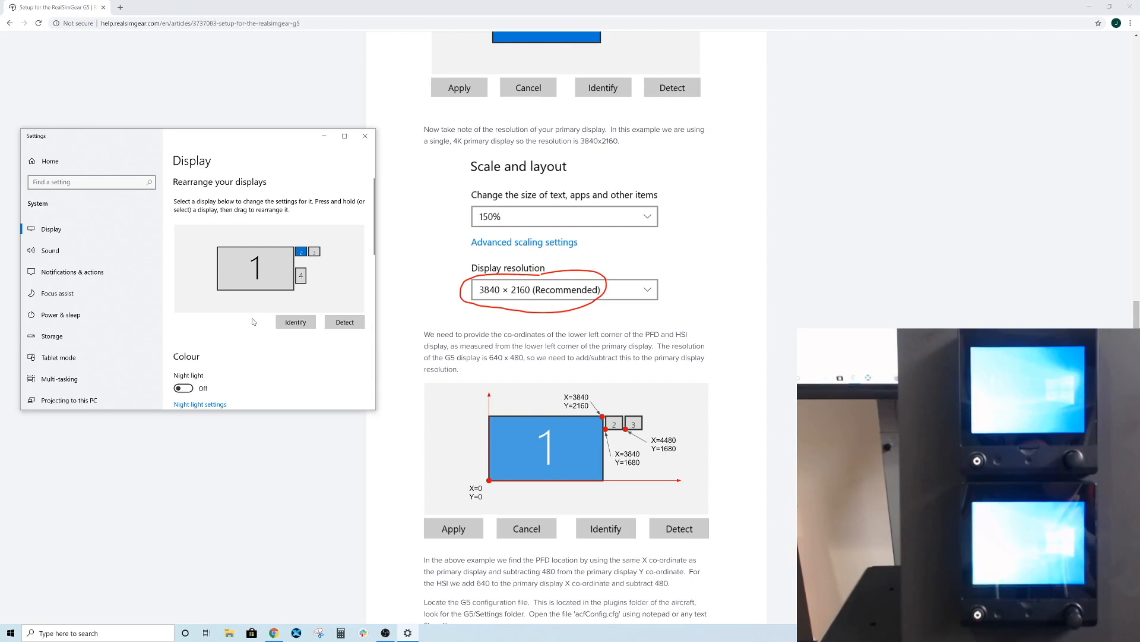
pyautogui.click(256, 267)
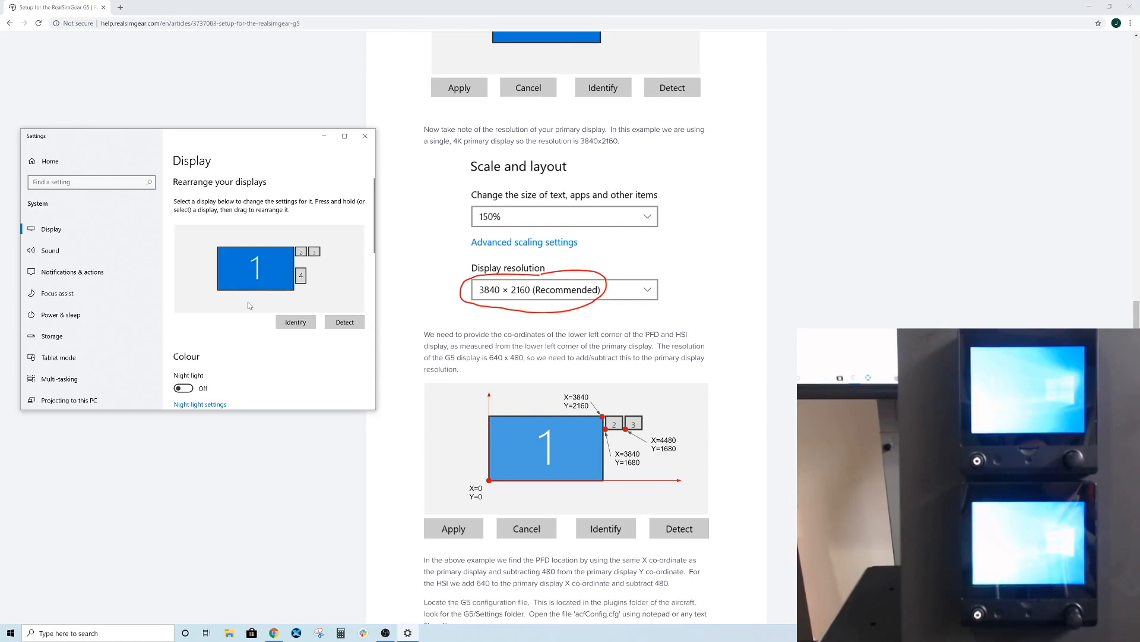
pyautogui.scroll(-3)
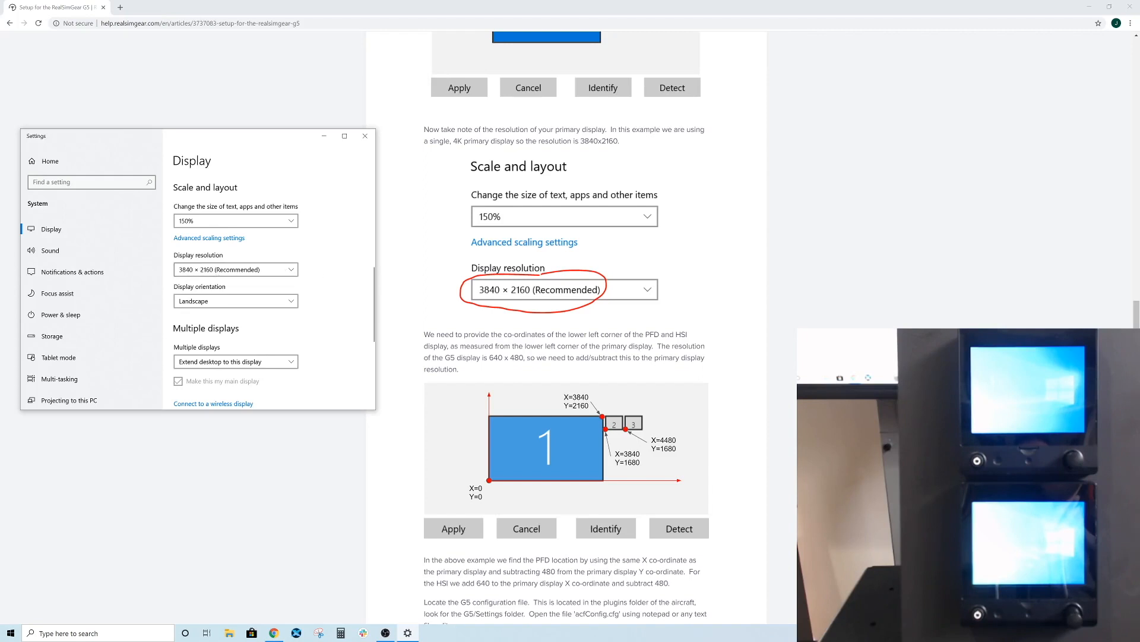
pyautogui.scroll(-3)
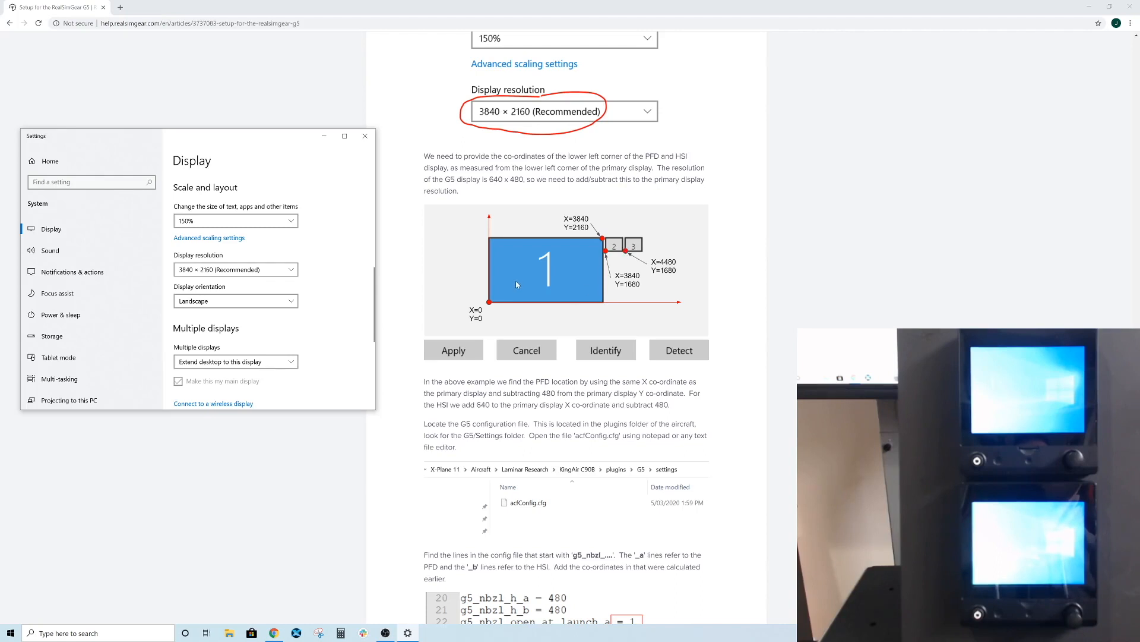
pyautogui.moveTo(489, 307)
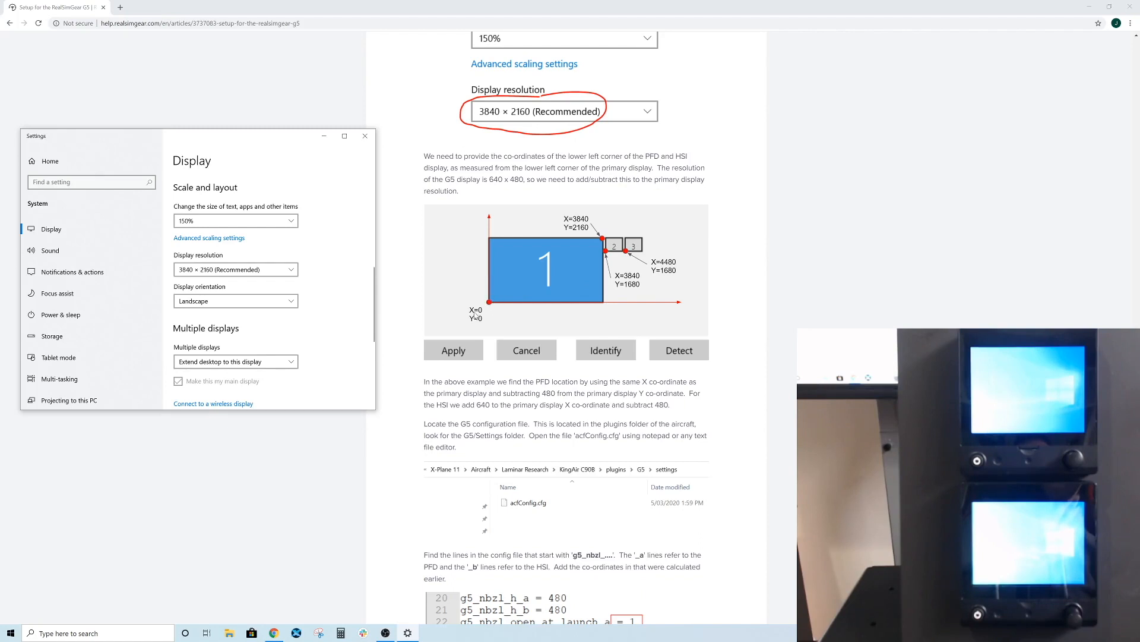
pyautogui.moveTo(520, 303)
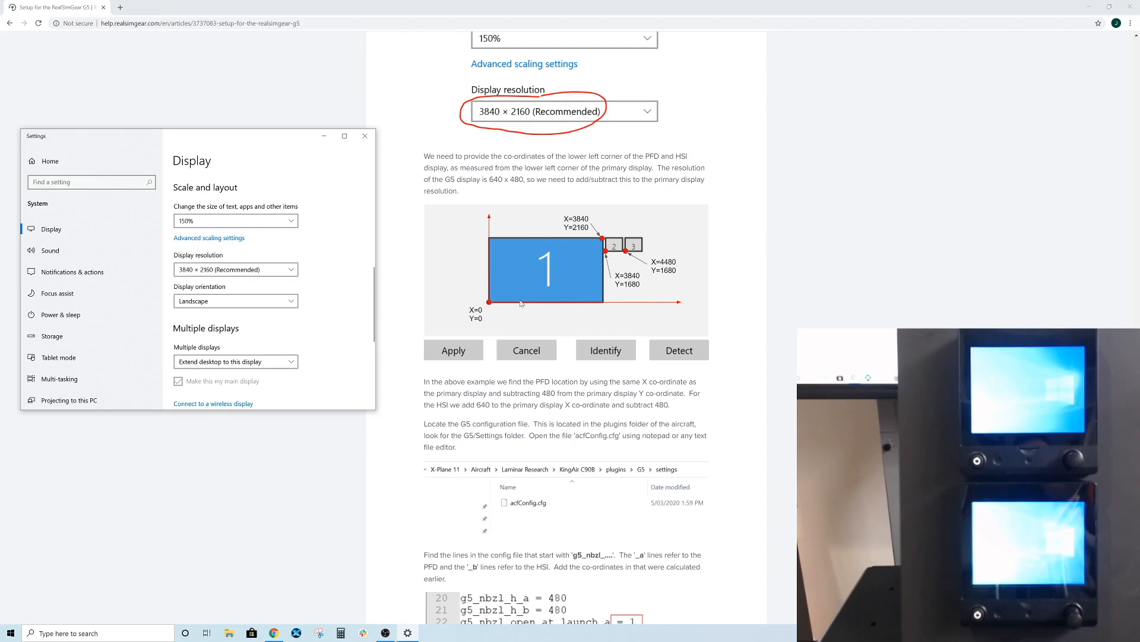
pyautogui.moveTo(486, 309)
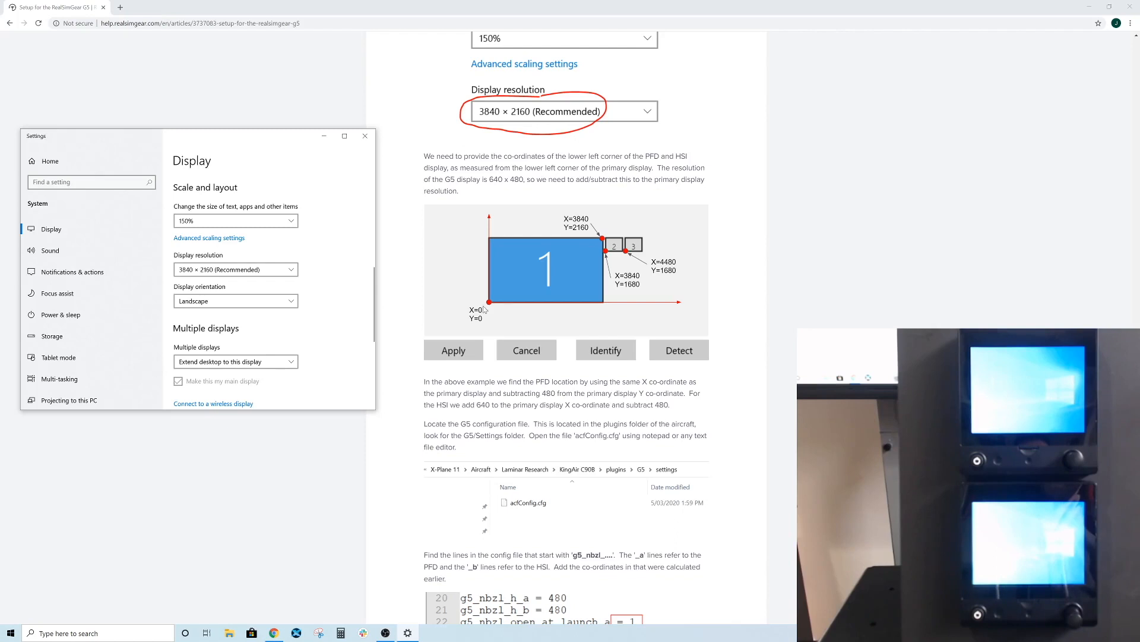
pyautogui.moveTo(601, 240)
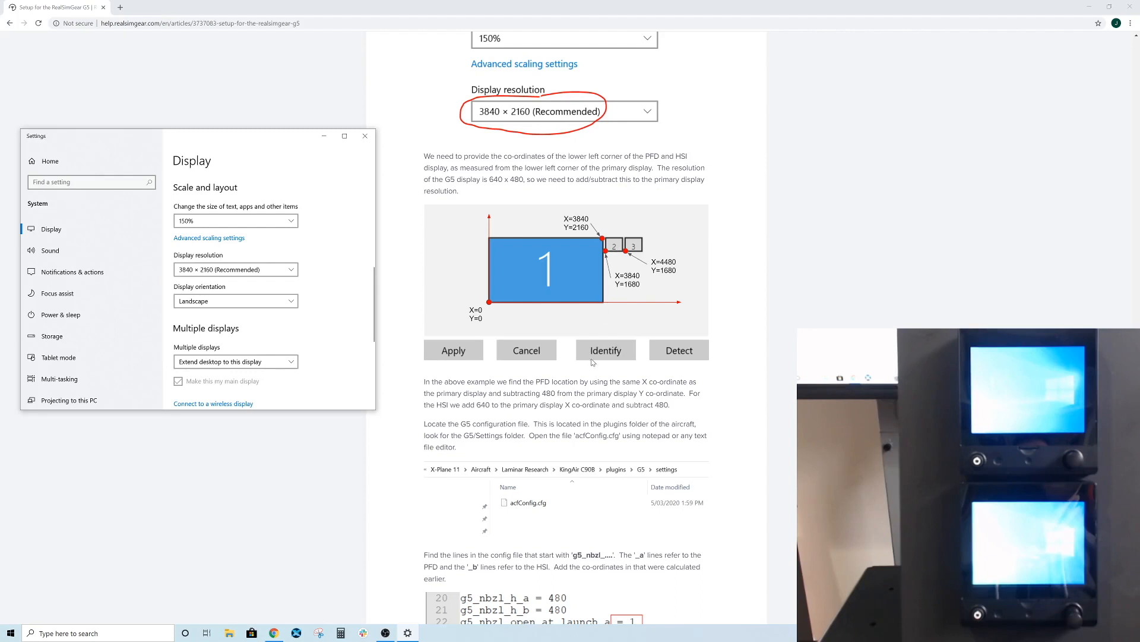
pyautogui.moveTo(619, 290)
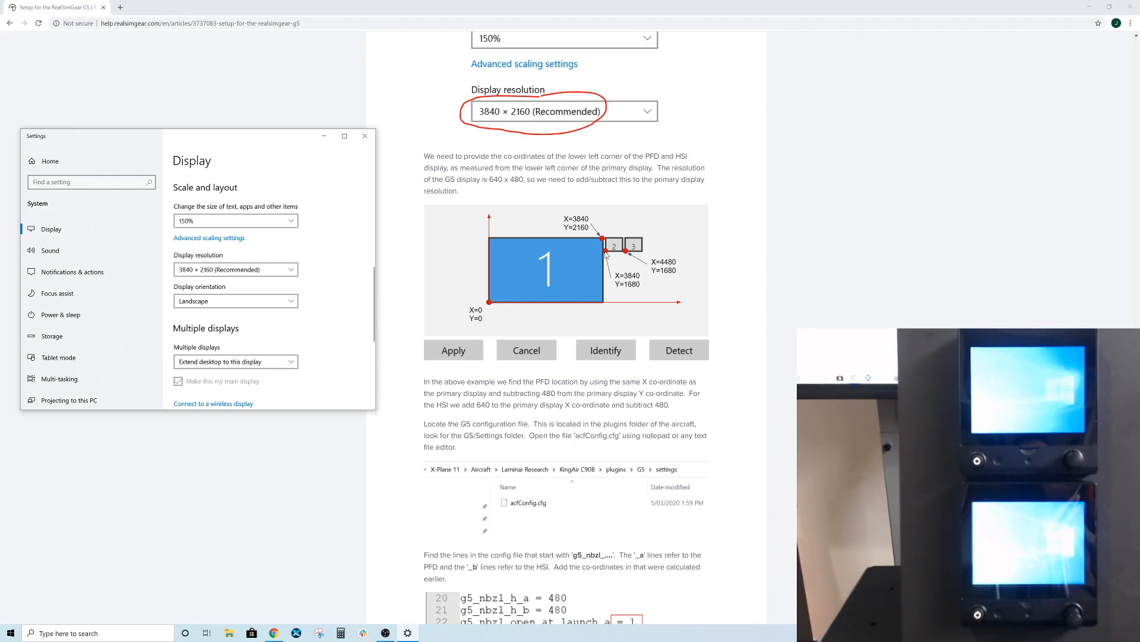
pyautogui.moveTo(490, 305)
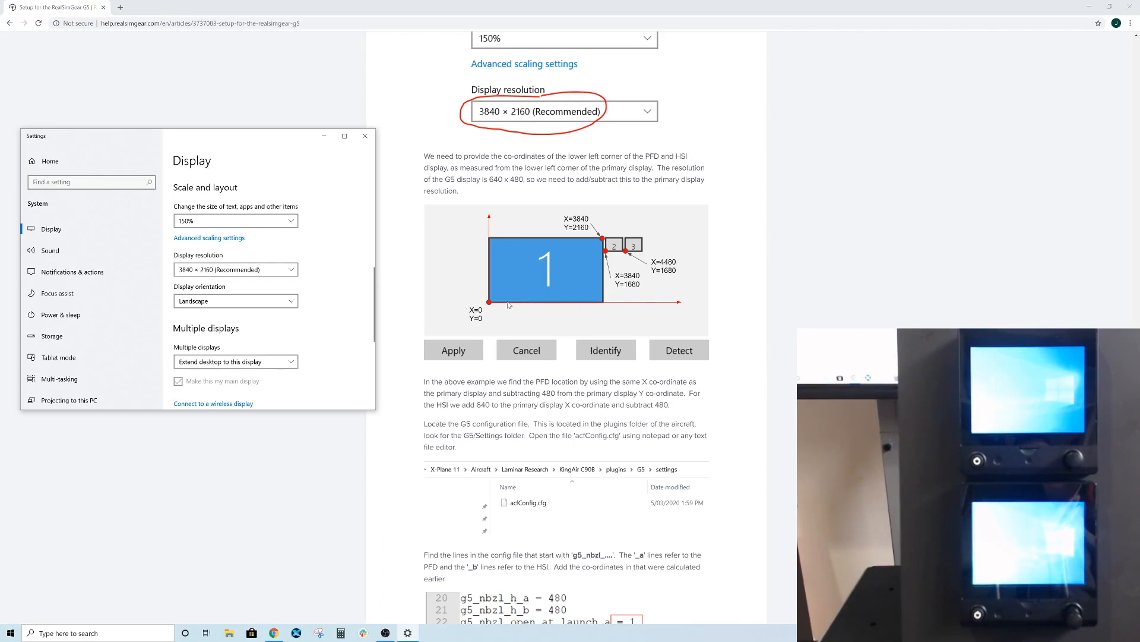
pyautogui.moveTo(448, 314)
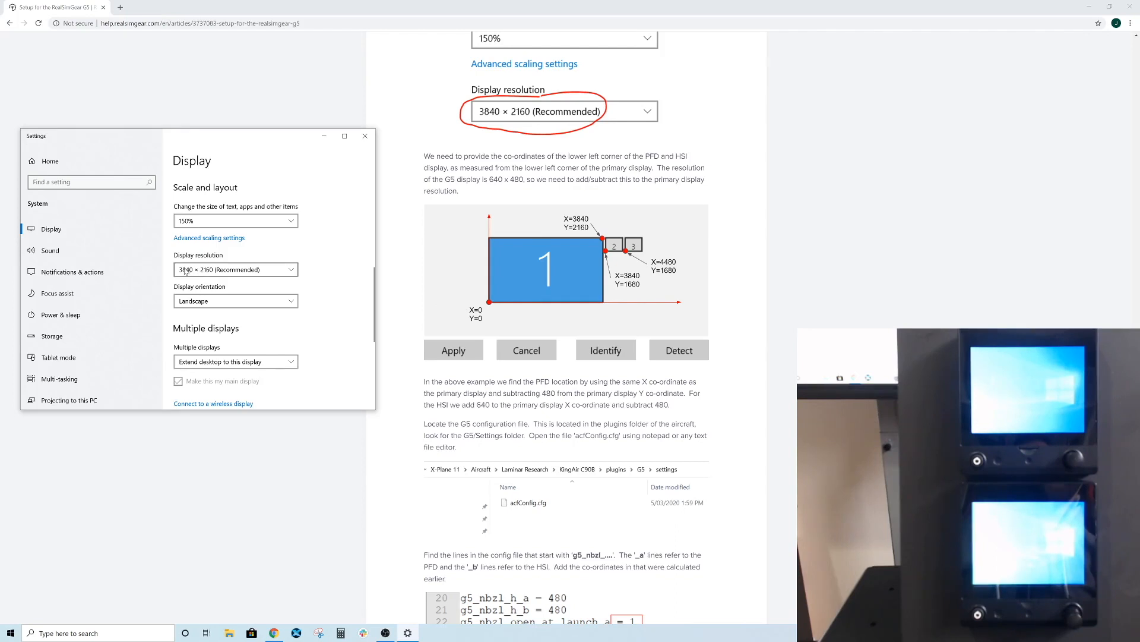
pyautogui.moveTo(532, 275)
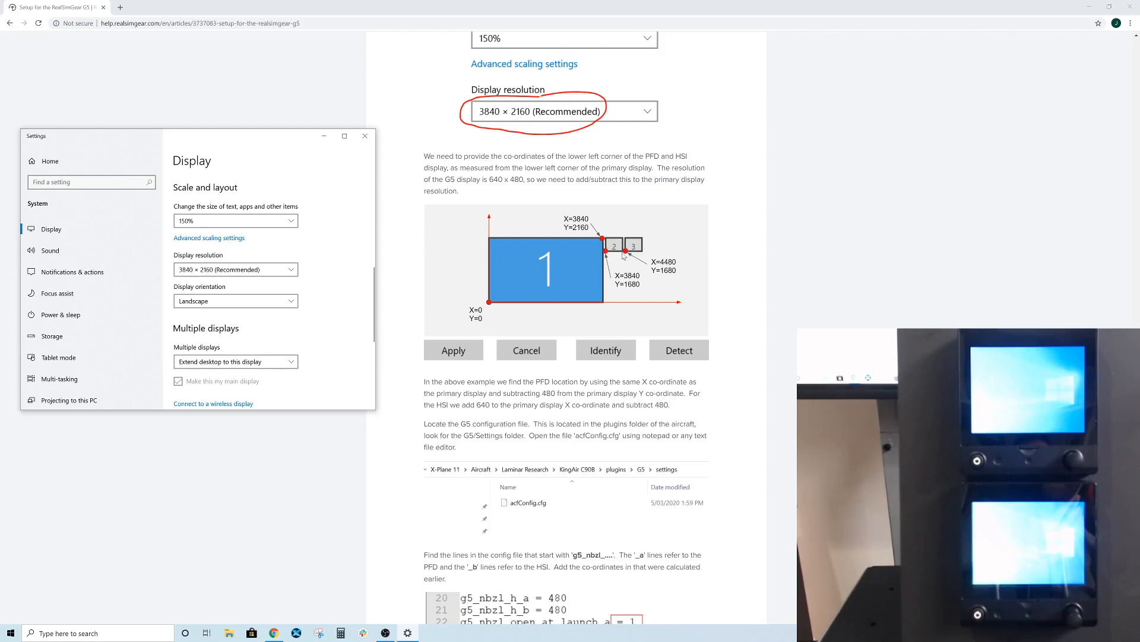
pyautogui.moveTo(661, 260)
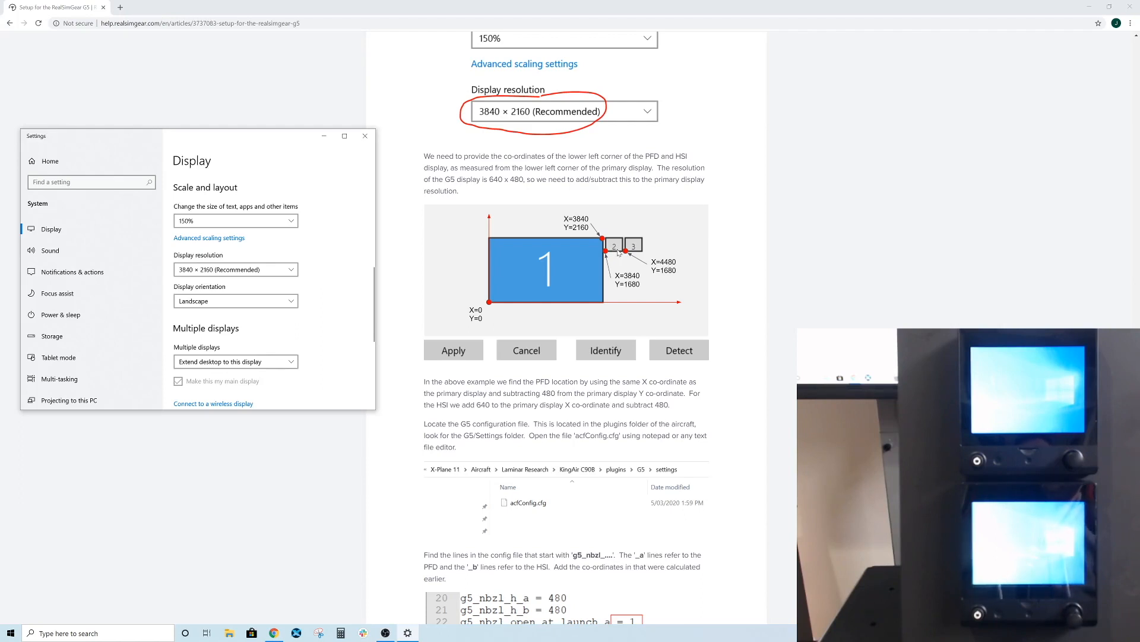
pyautogui.moveTo(565, 357)
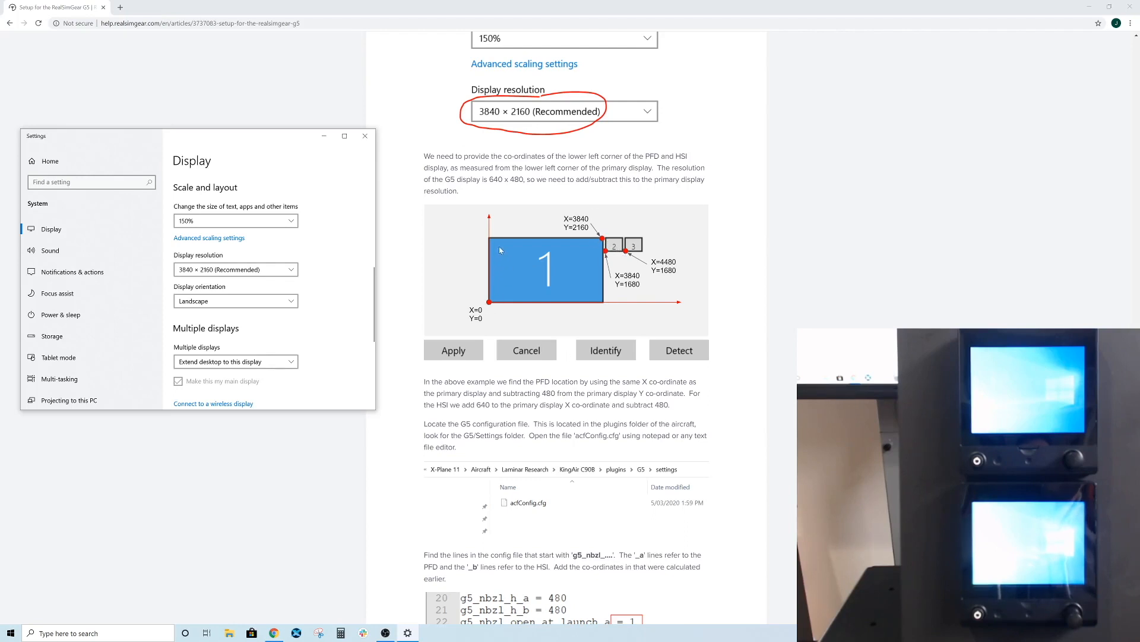
pyautogui.moveTo(586, 251)
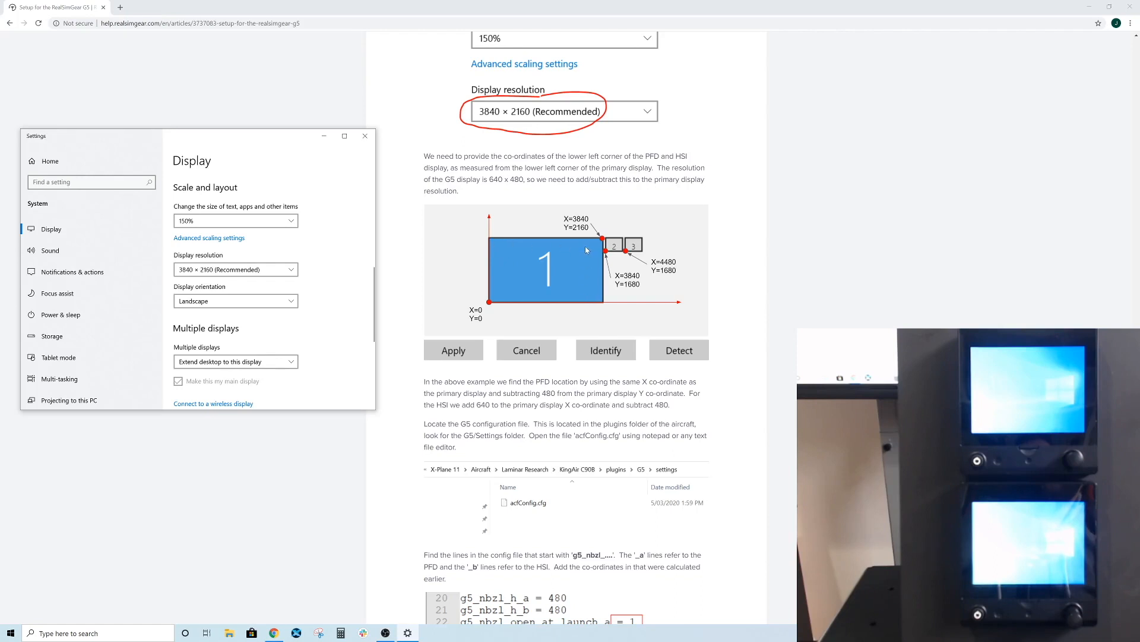
pyautogui.moveTo(500, 290)
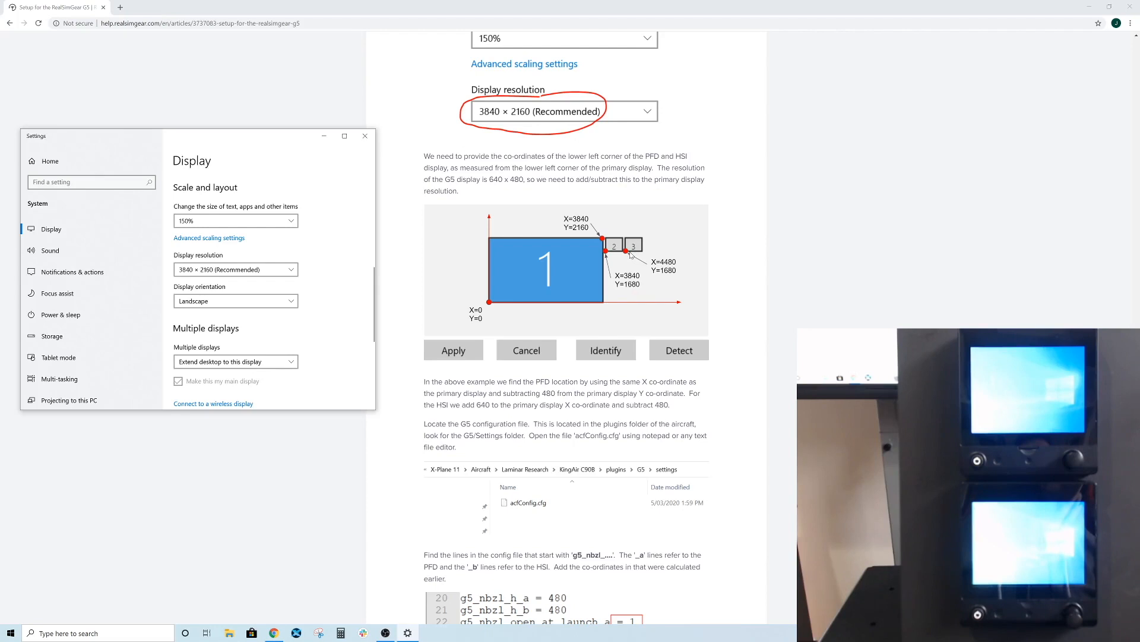
pyautogui.moveTo(664, 264)
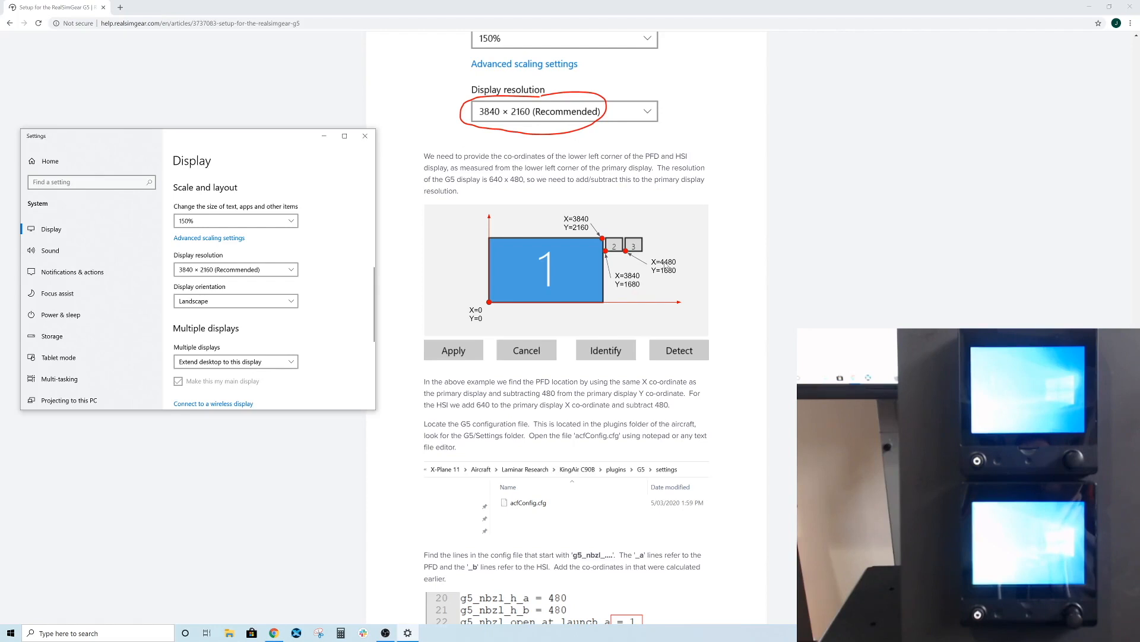
pyautogui.moveTo(642, 284)
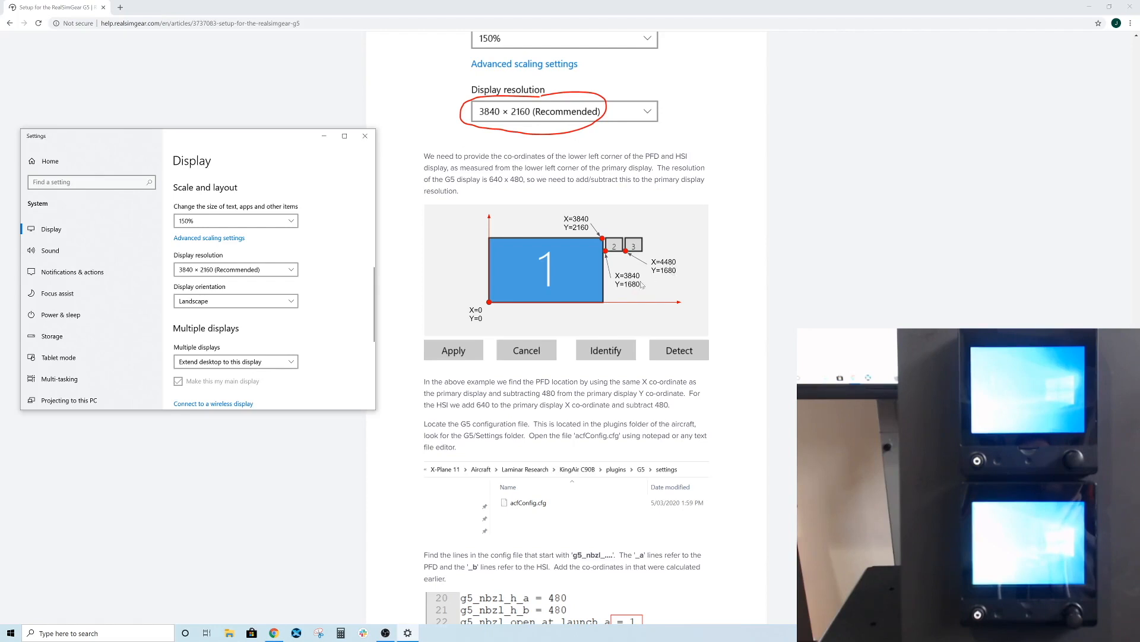
pyautogui.moveTo(592, 276)
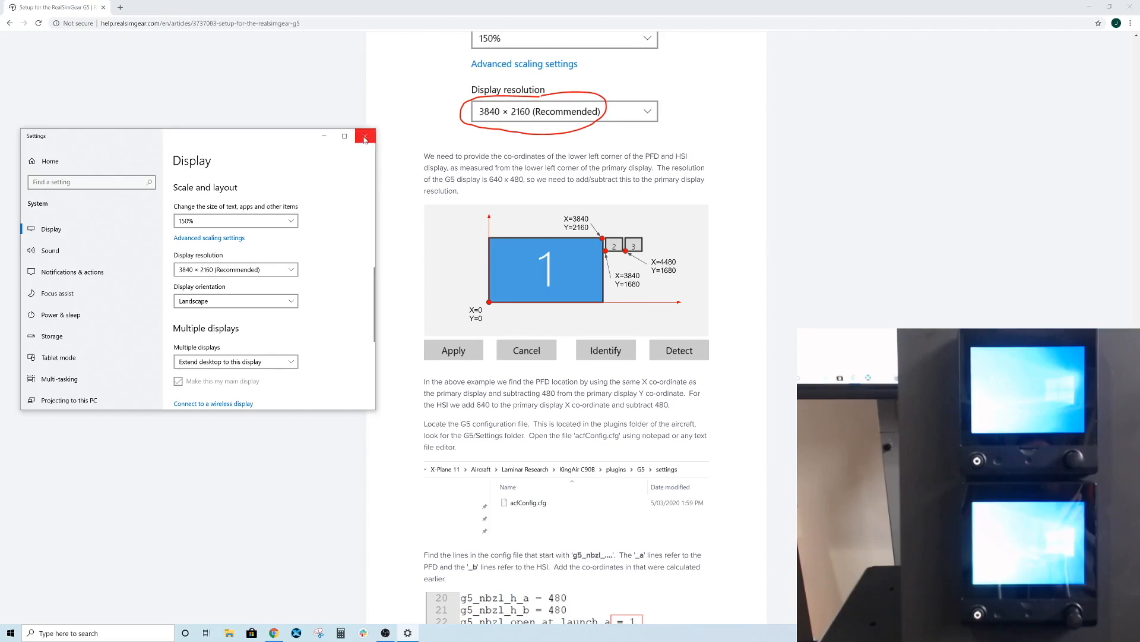
# - Close the Windows Display settings window, leaving the article's coordinate diagram visible
pyautogui.click(365, 135)
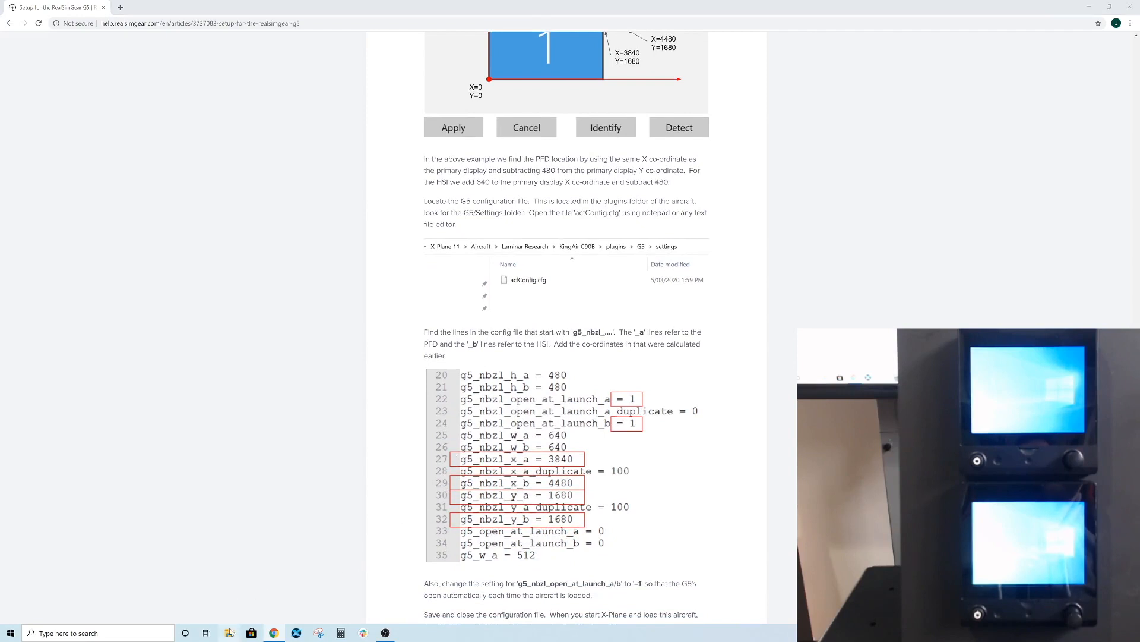
# - Browse X-Plane 11's Aircraft folder into X-Aviation and open the Cessna 172SP G5 aircraft folder
pyautogui.click(230, 632)
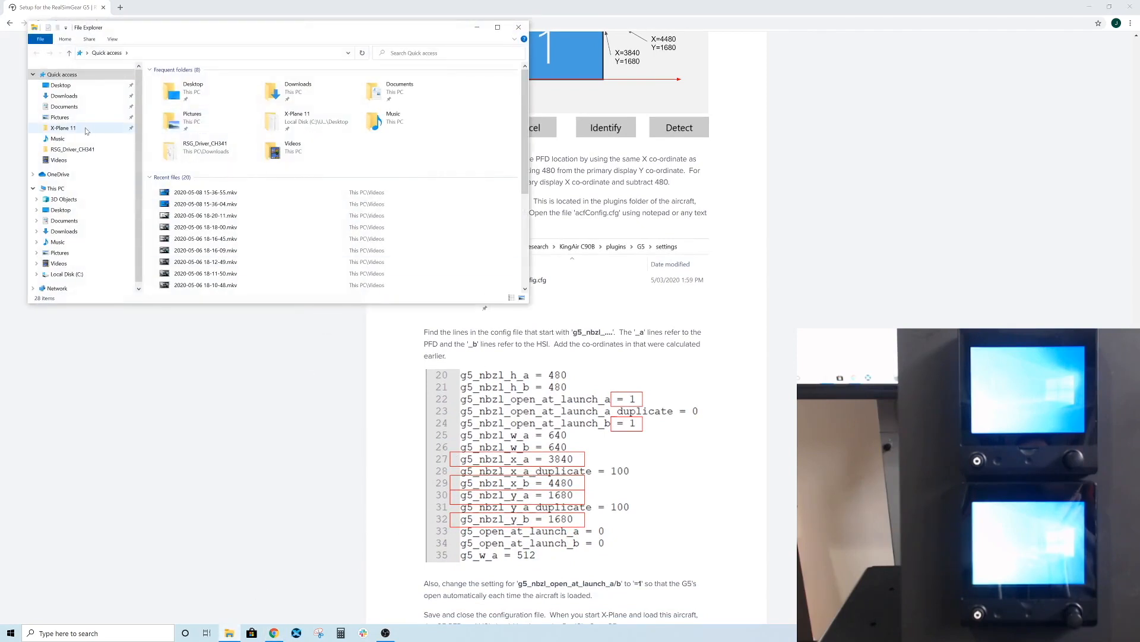
pyautogui.click(63, 129)
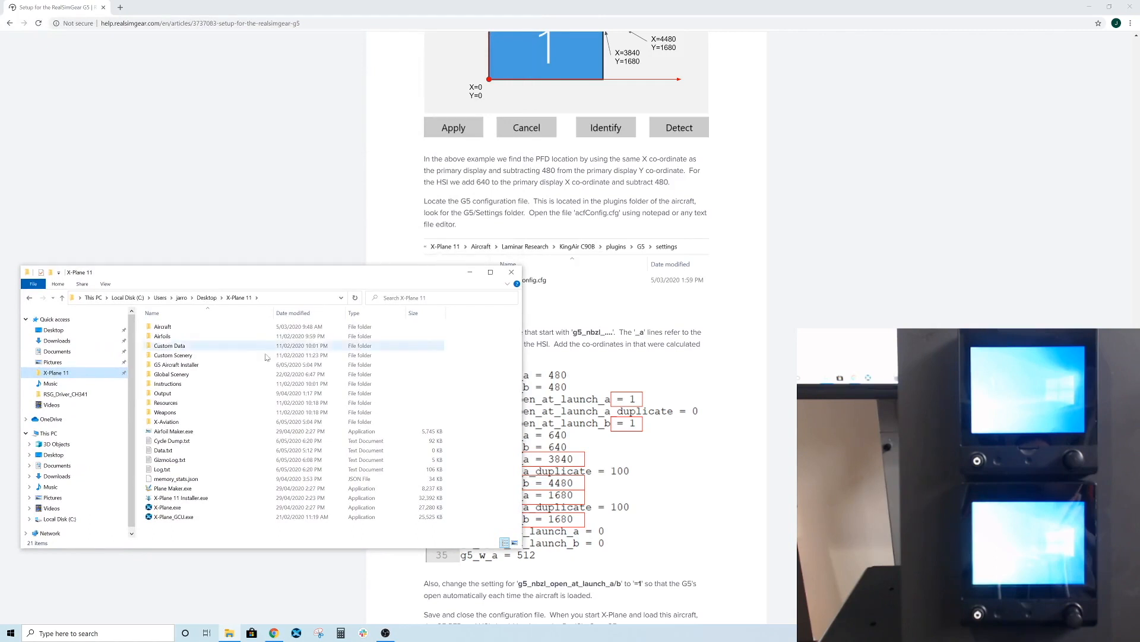
pyautogui.click(163, 326)
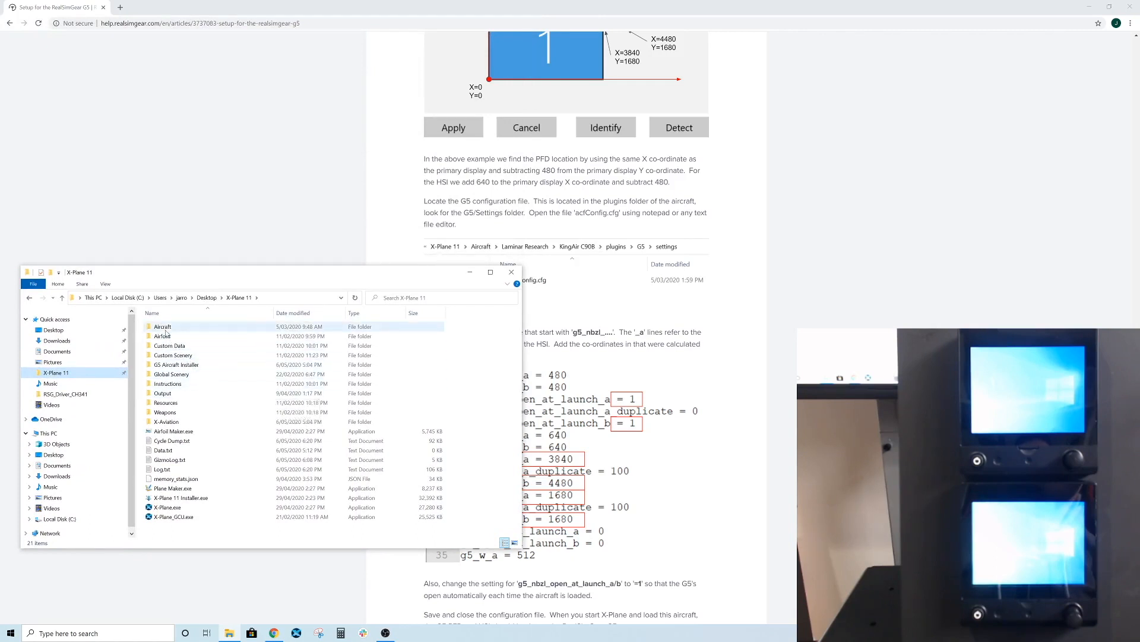
pyautogui.doubleClick(163, 326)
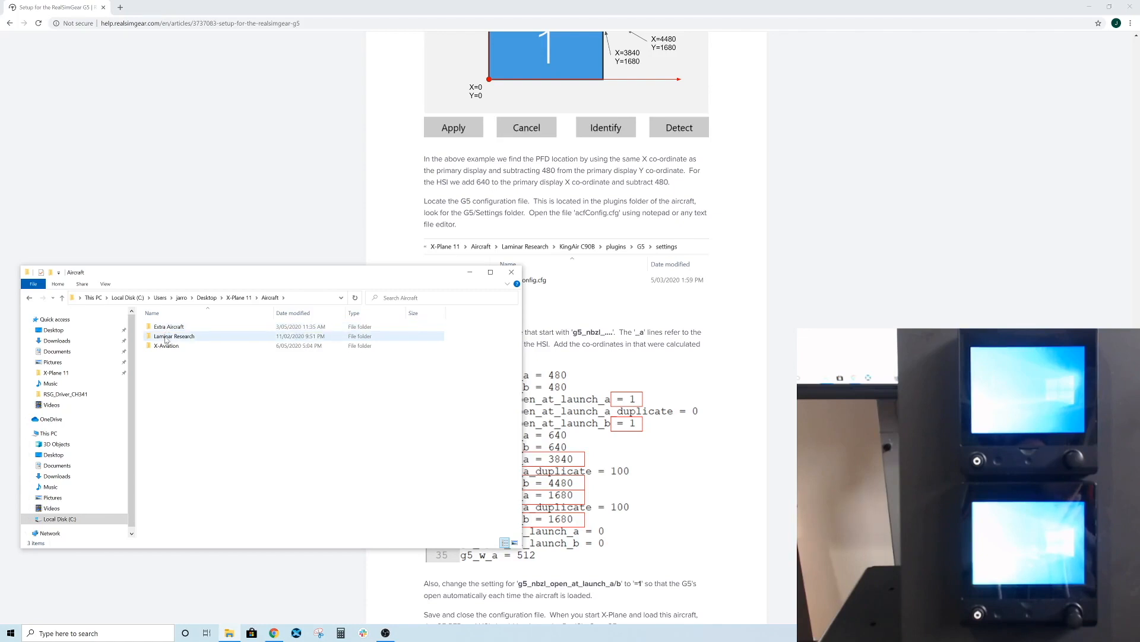
pyautogui.doubleClick(173, 335)
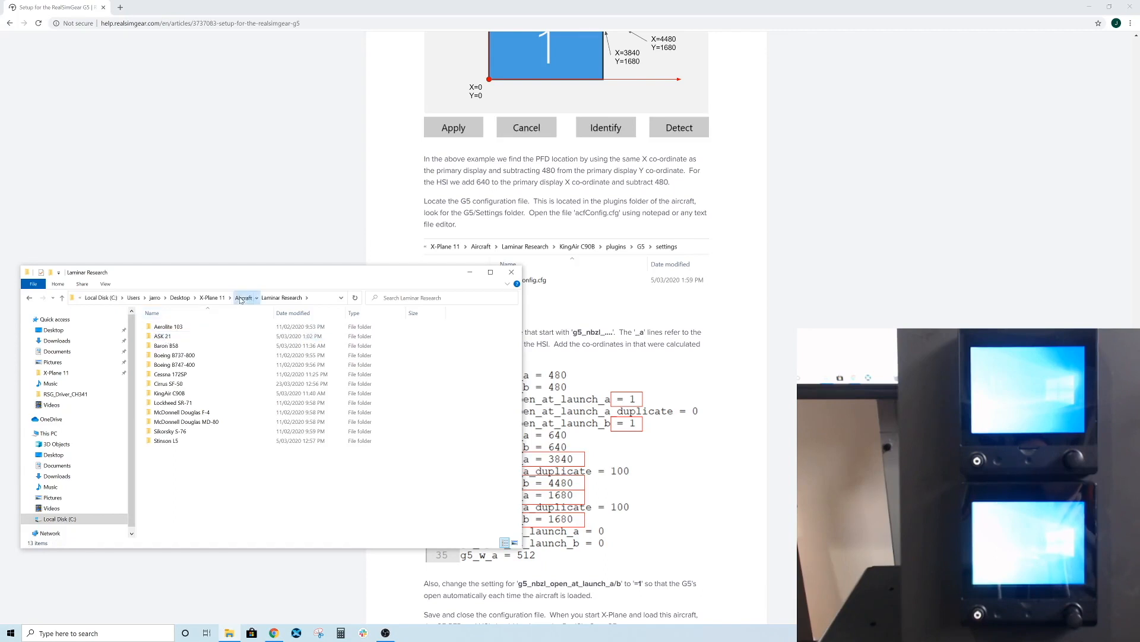
pyautogui.click(242, 297)
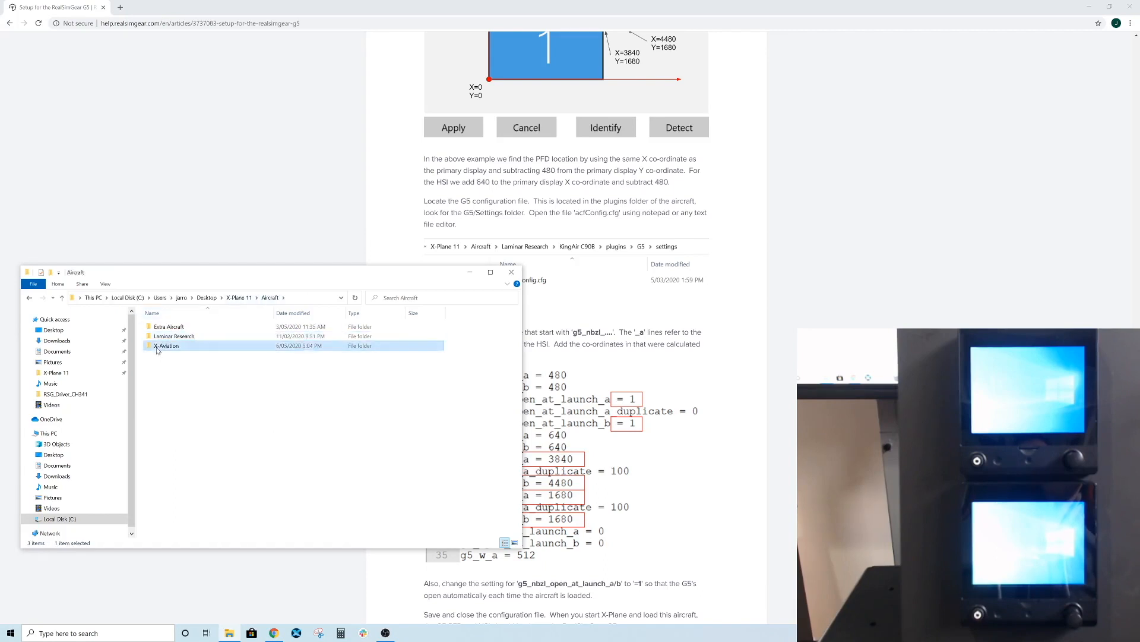
pyautogui.doubleClick(166, 346)
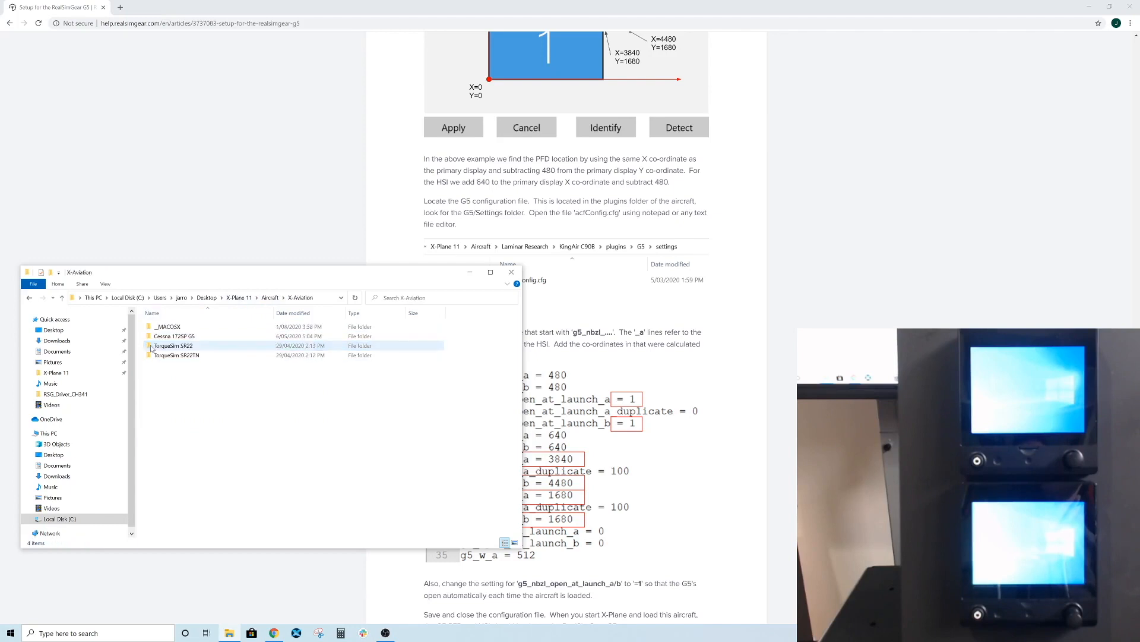
pyautogui.doubleClick(174, 335)
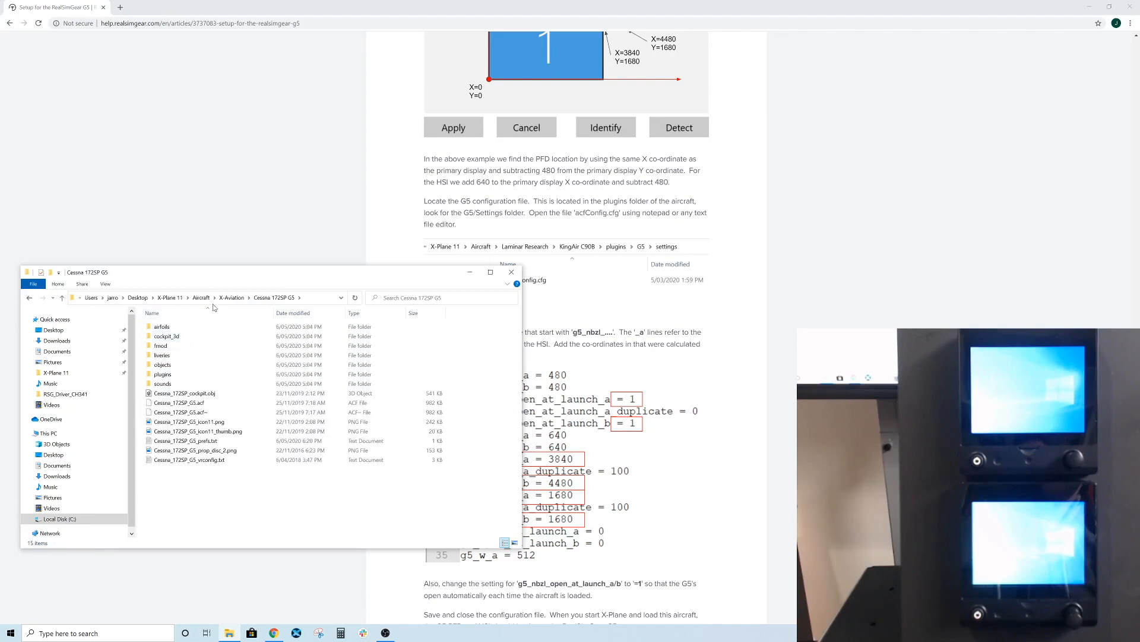
# - Descend through plugins and G5 into the settings folder containing acfConfig.cfg
pyautogui.click(167, 335)
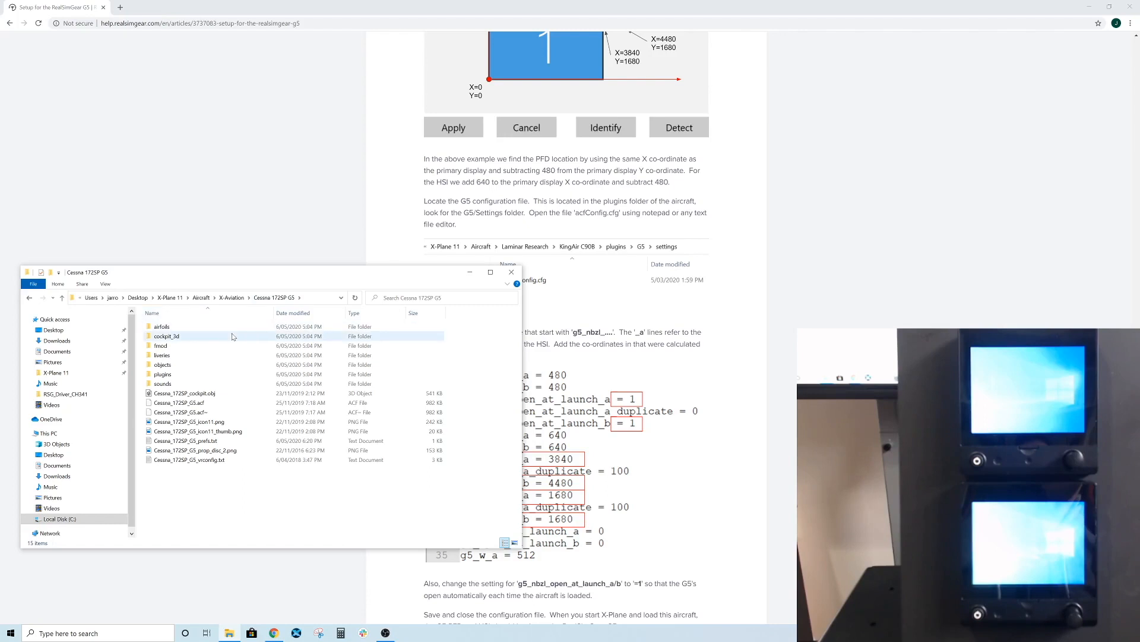
pyautogui.doubleClick(163, 374)
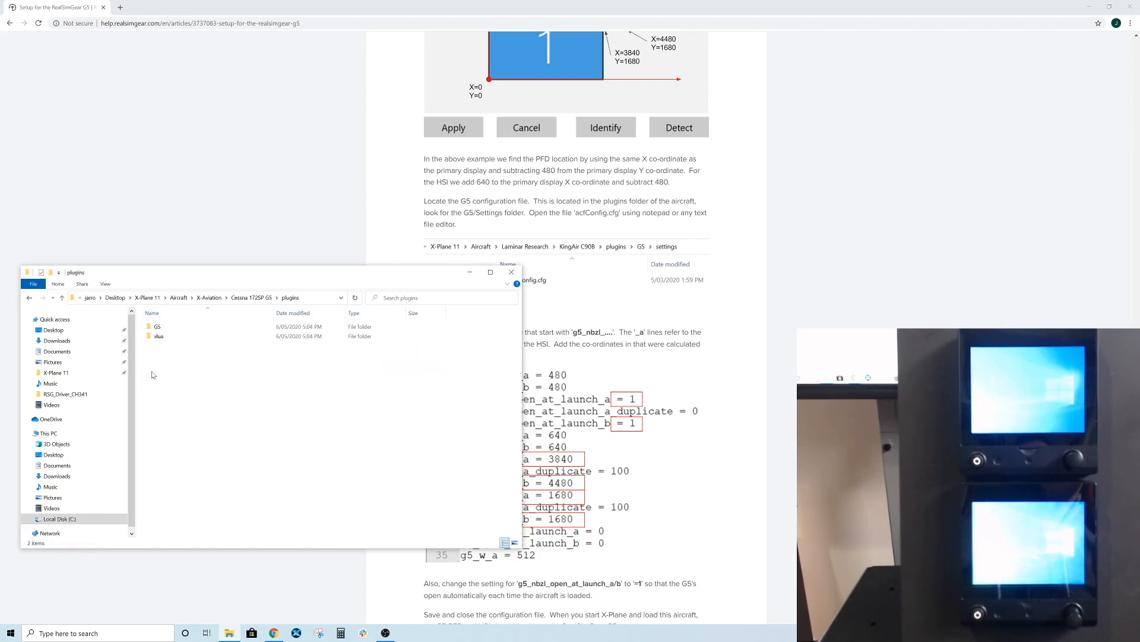
pyautogui.doubleClick(156, 325)
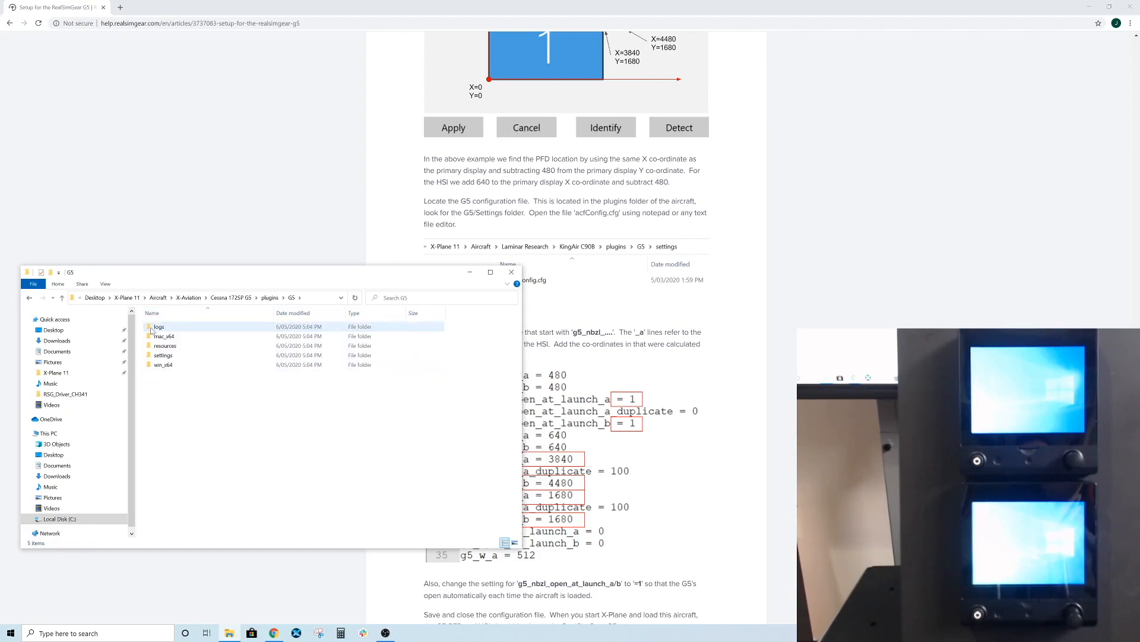
pyautogui.doubleClick(162, 356)
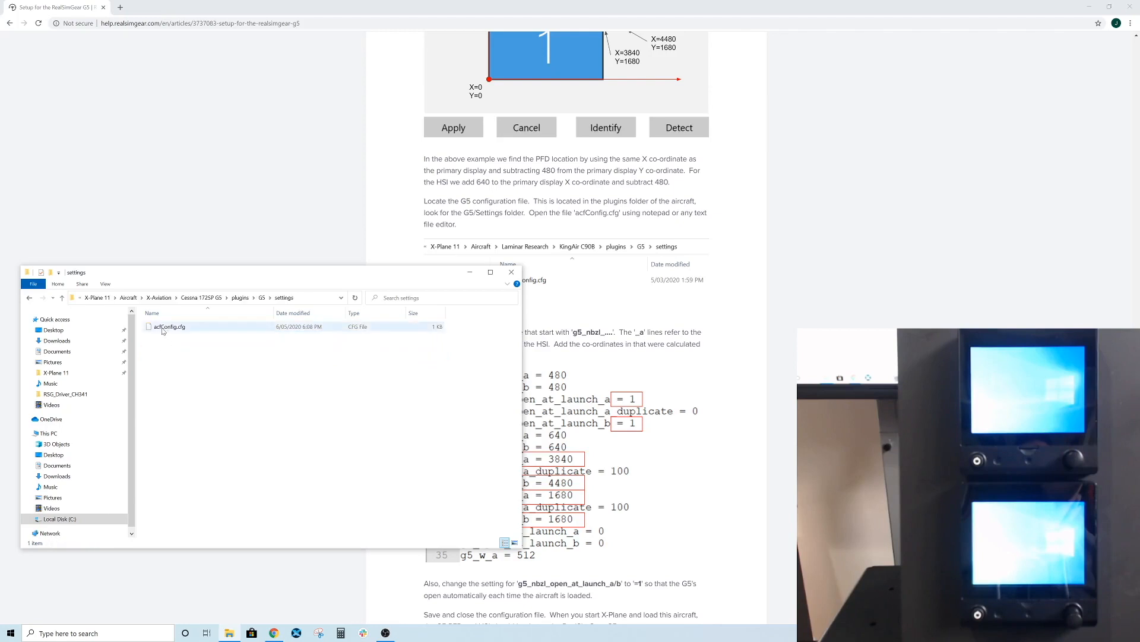
pyautogui.moveTo(169, 327)
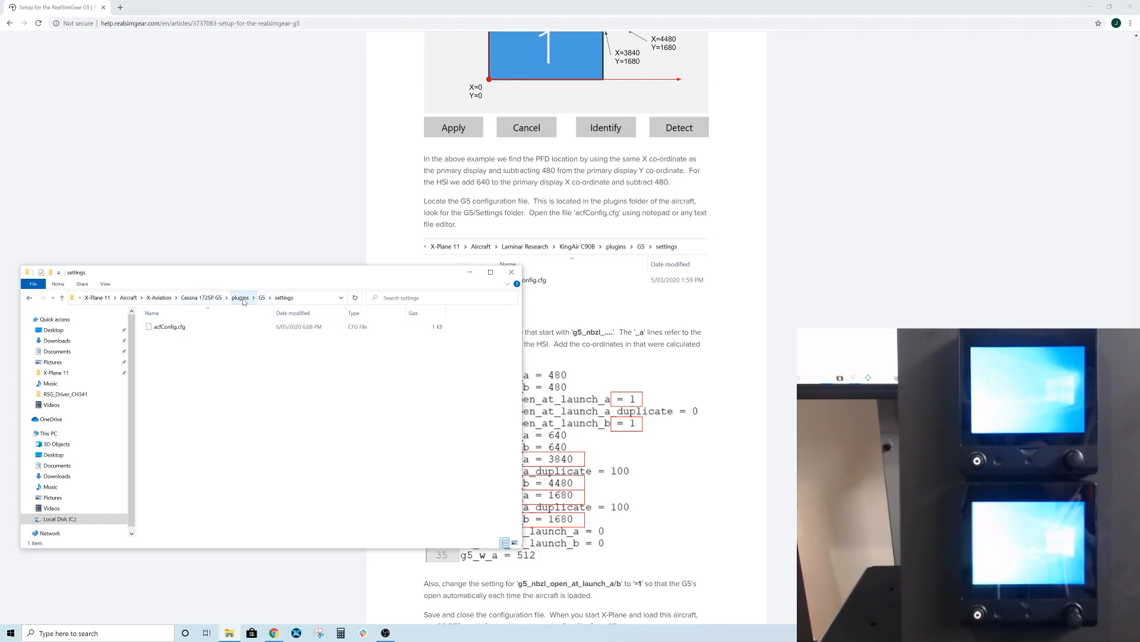
pyautogui.moveTo(169, 326)
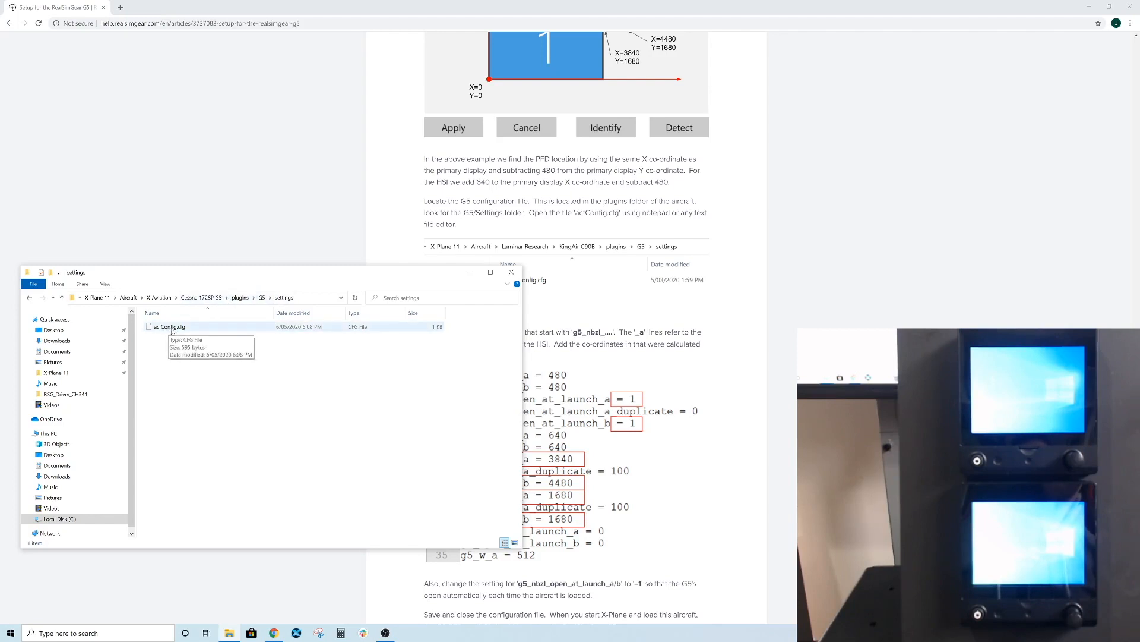
# - Bring up the context menu on acfConfig.cfg to edit it with Notepad++
pyautogui.rightClick(170, 325)
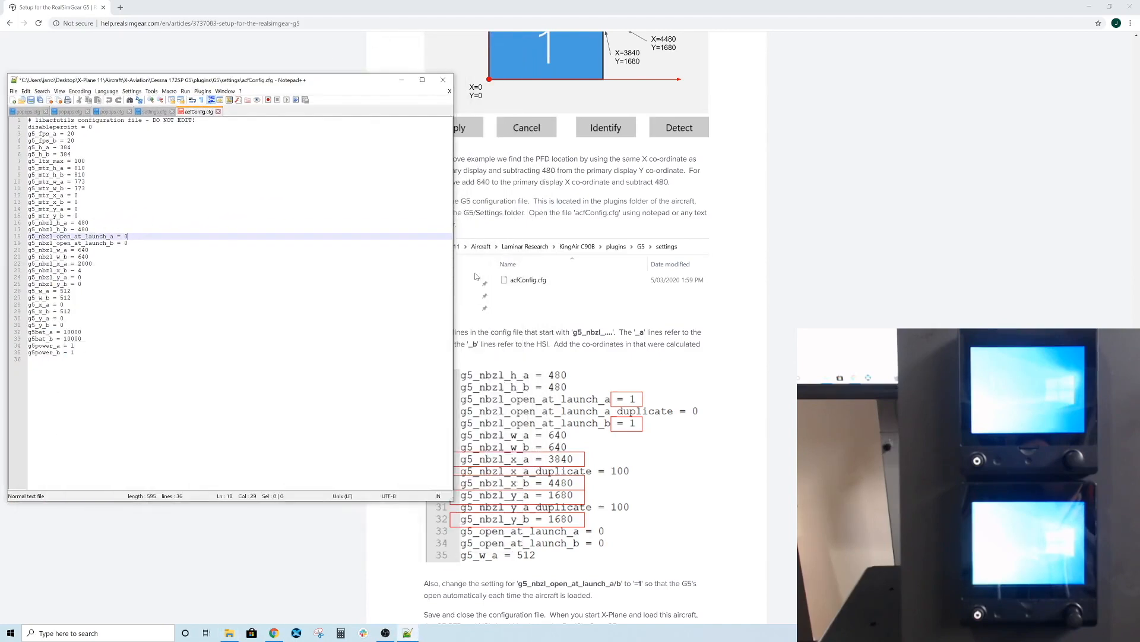
pyautogui.moveTo(453, 323)
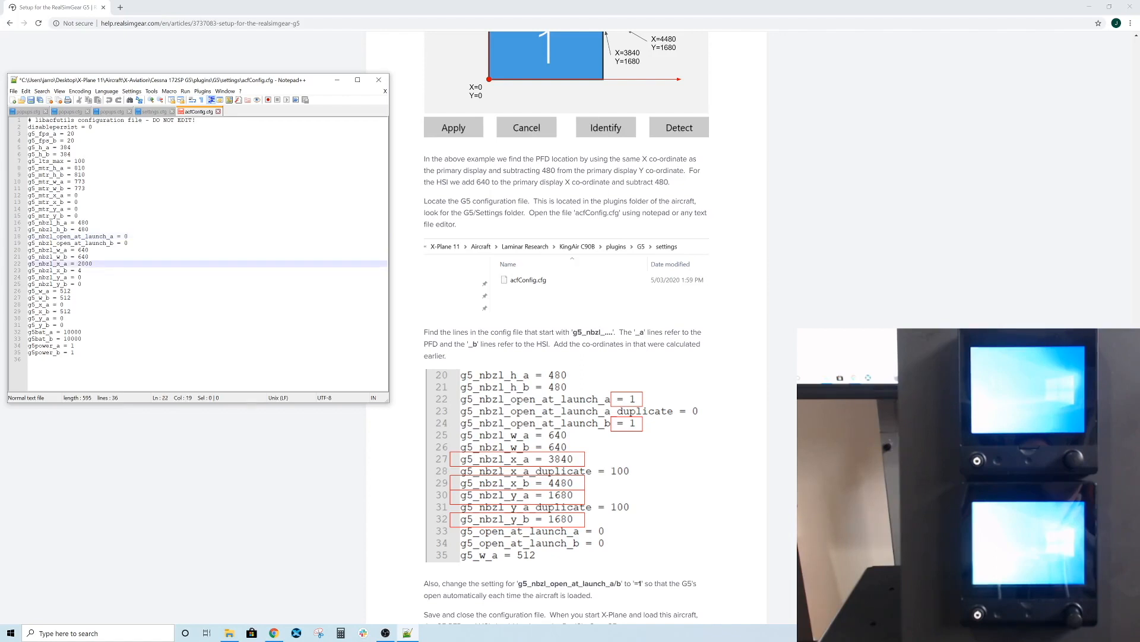
# - Set the G5 x coordinates to 3840 and 4480 and both y coordinates to 1680 in acfConfig.cfg
pyautogui.press('BackSpace')
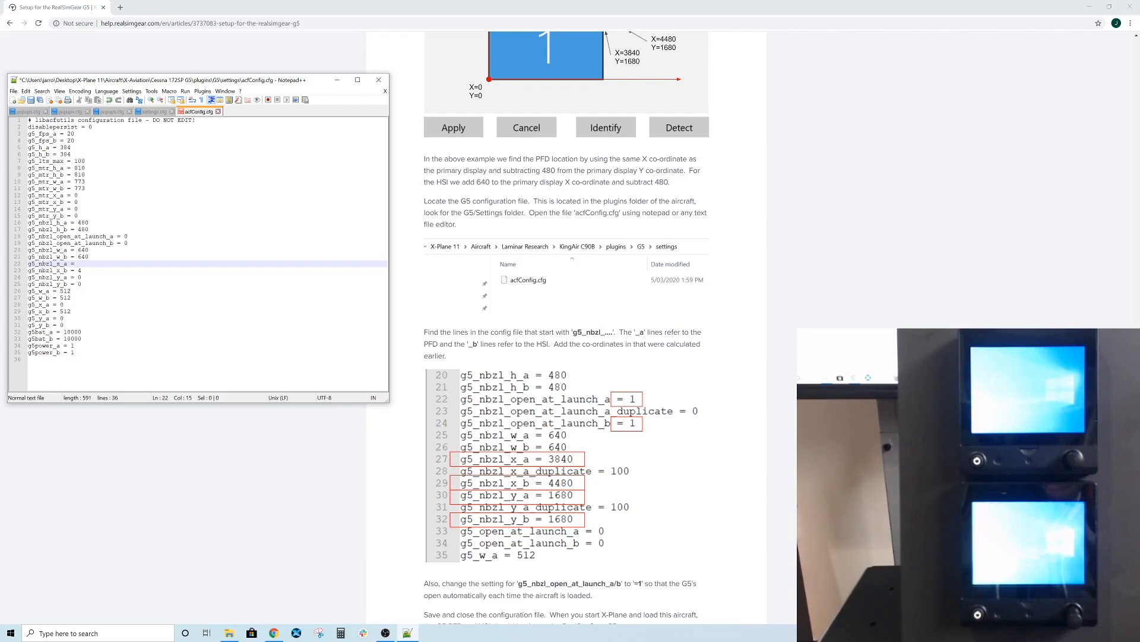
pyautogui.write('3840')
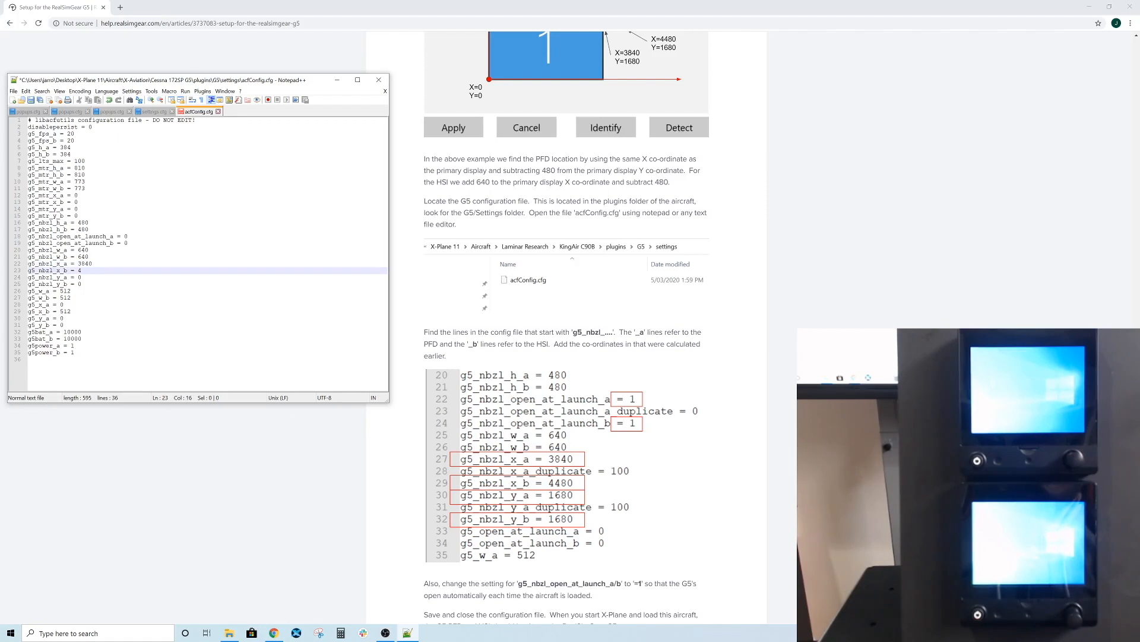
pyautogui.write('480')
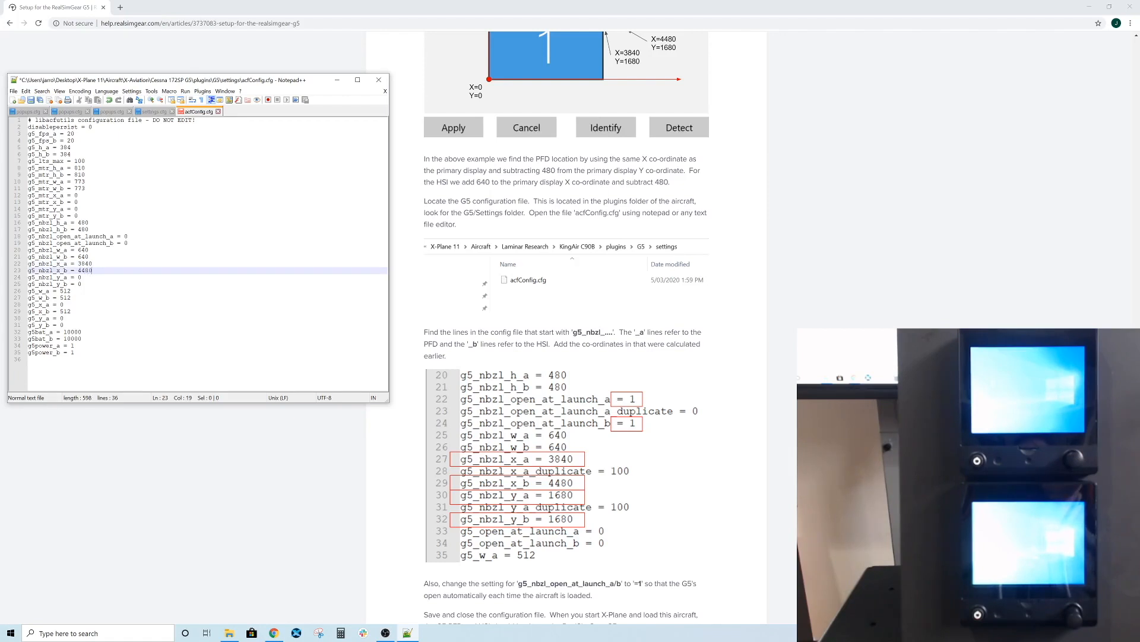
pyautogui.click(80, 276)
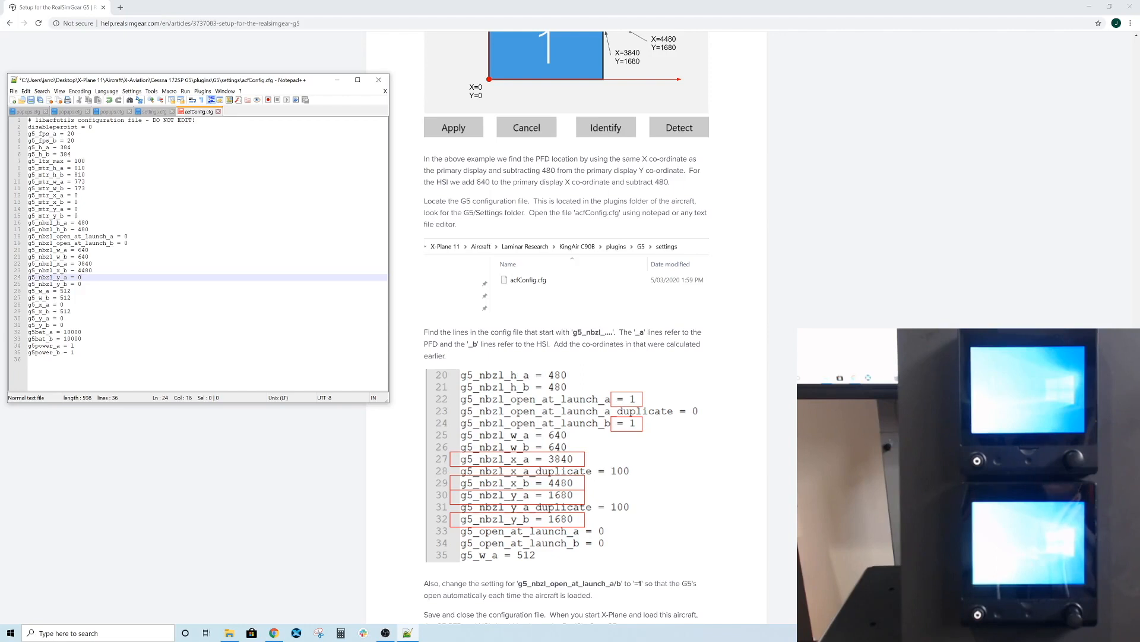
pyautogui.write('1')
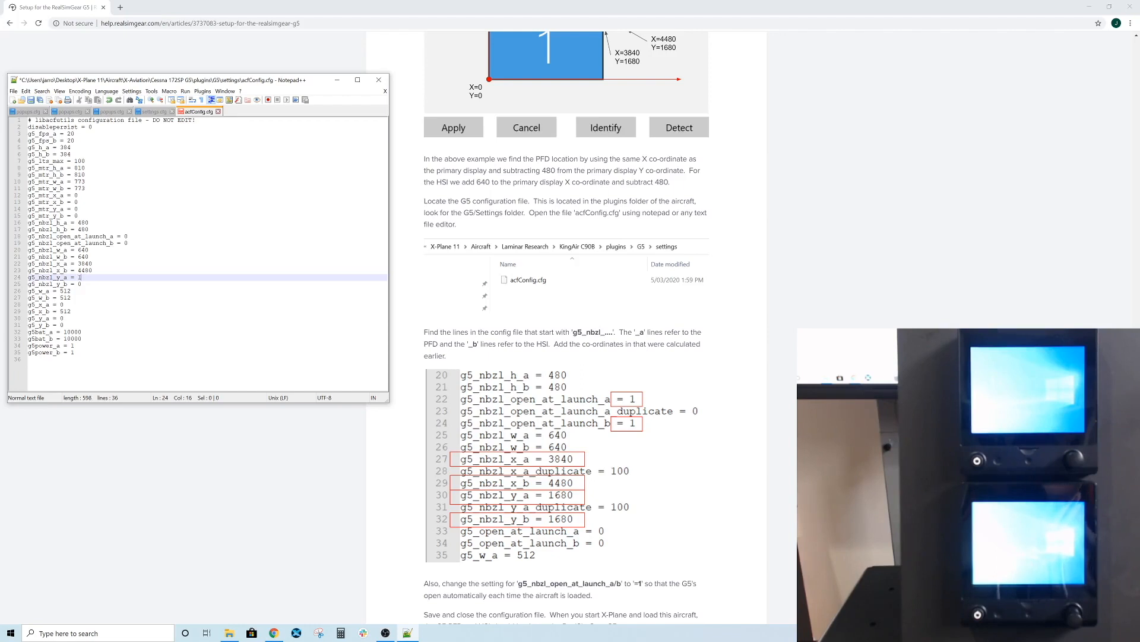
pyautogui.write('680')
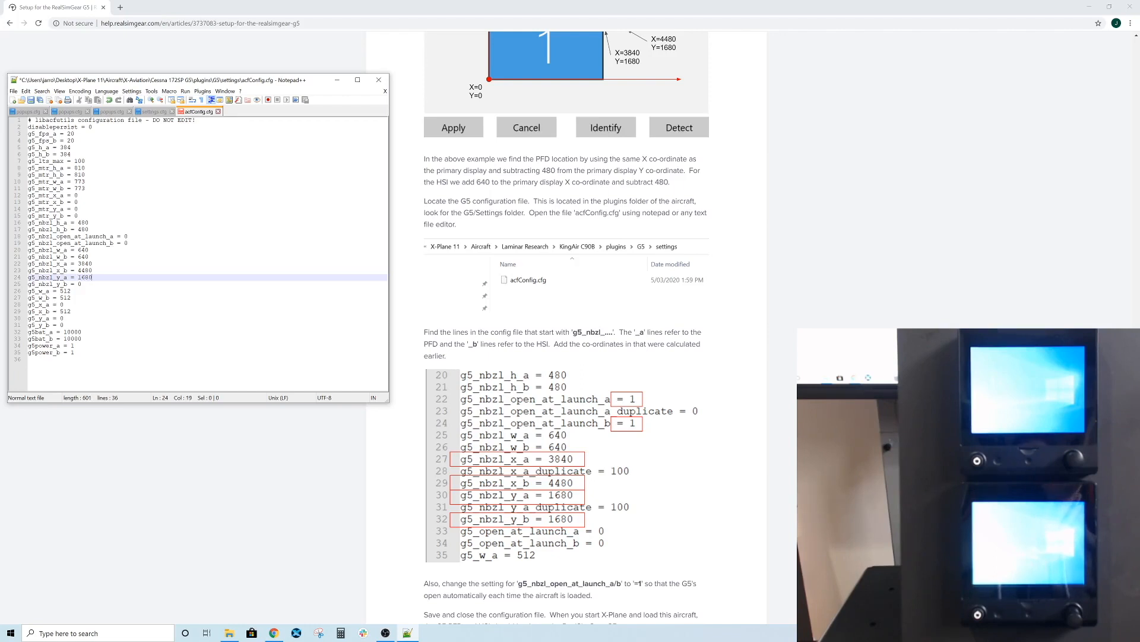
pyautogui.click(55, 284)
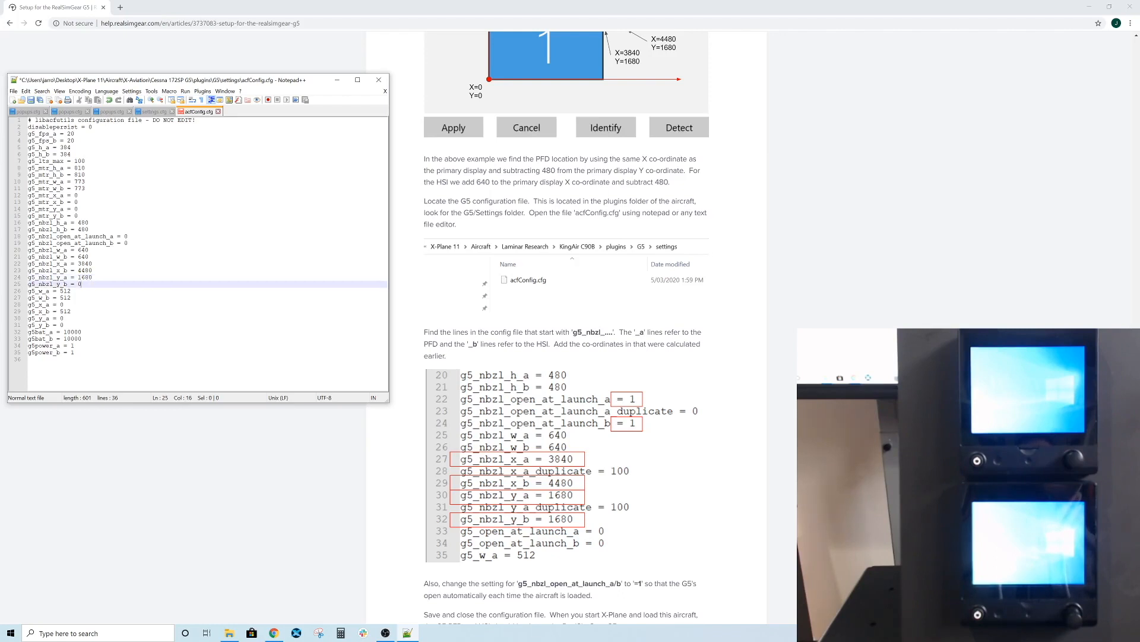
pyautogui.write('168')
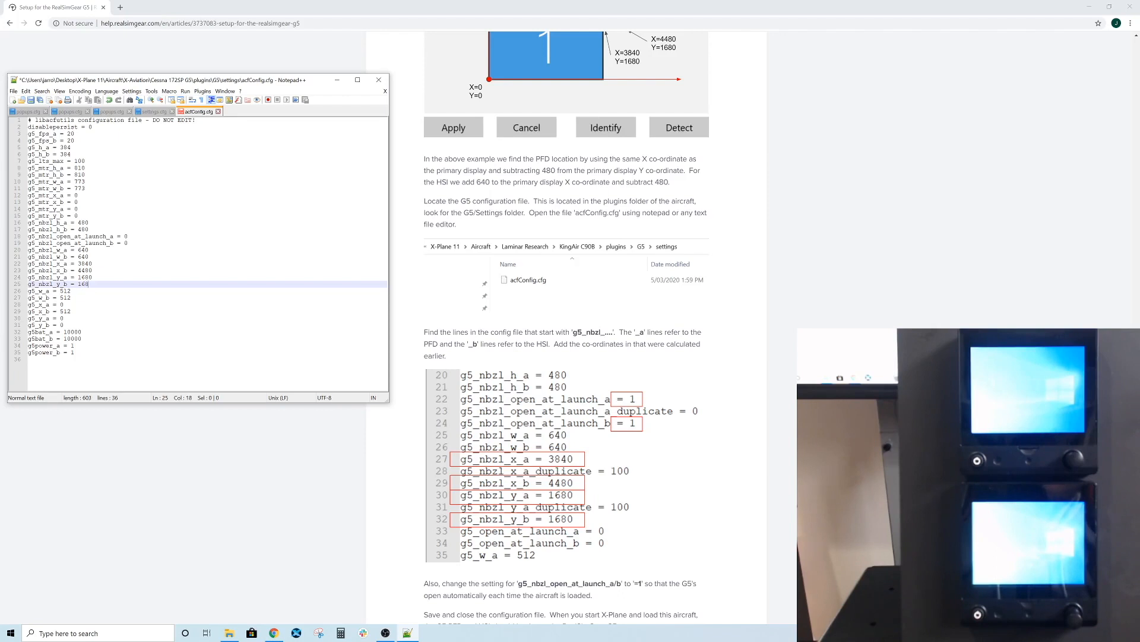
pyautogui.write('0')
pyautogui.click(207, 237)
pyautogui.write('1')
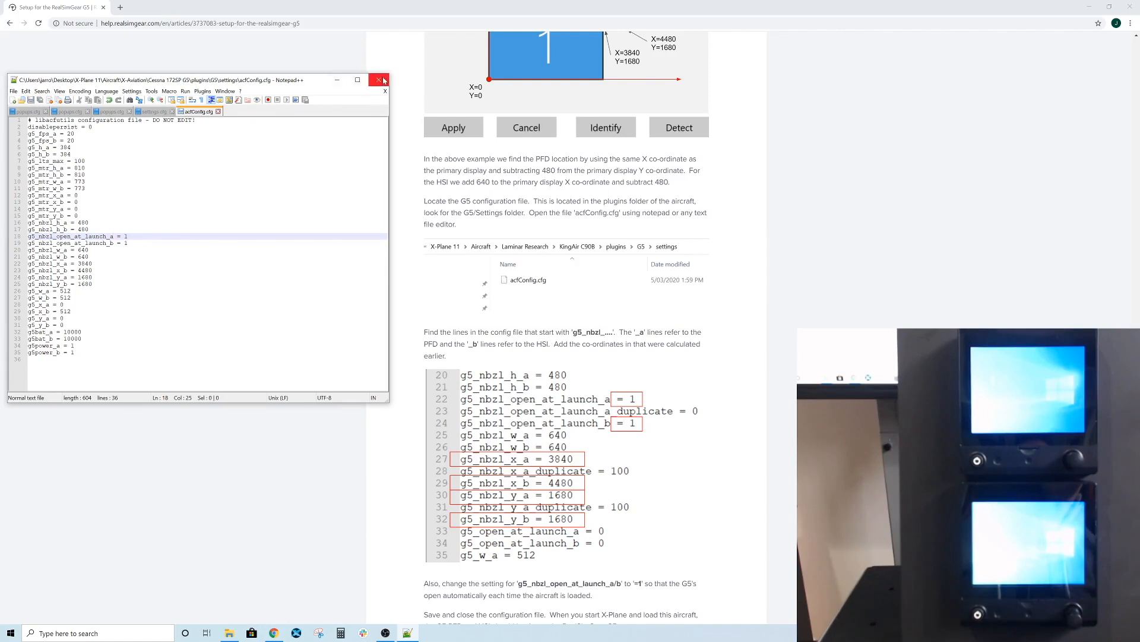
# - Close the edited acfConfig.cfg in Notepad++
pyautogui.click(377, 79)
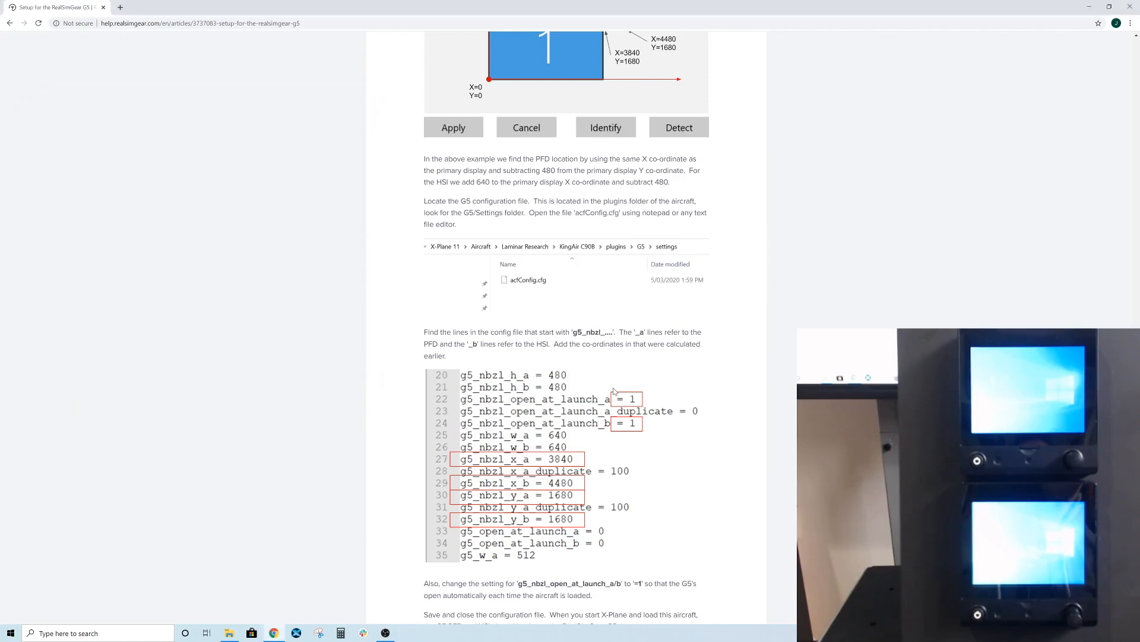
pyautogui.moveTo(440, 445)
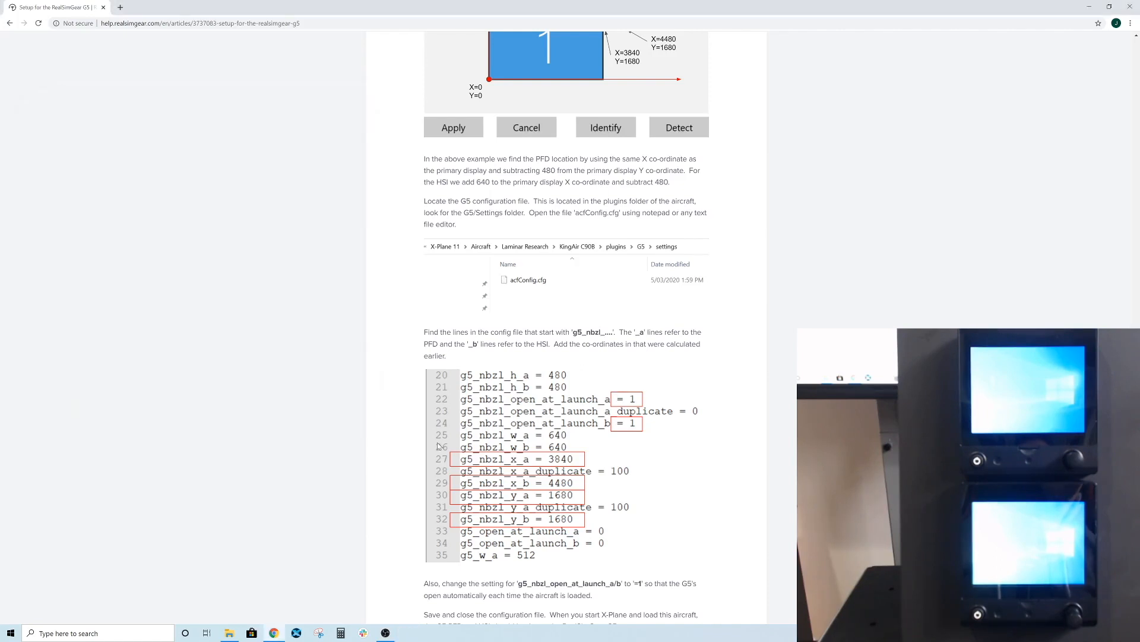
# - Scroll further down the help article before launching X-Plane 11
pyautogui.scroll(-3)
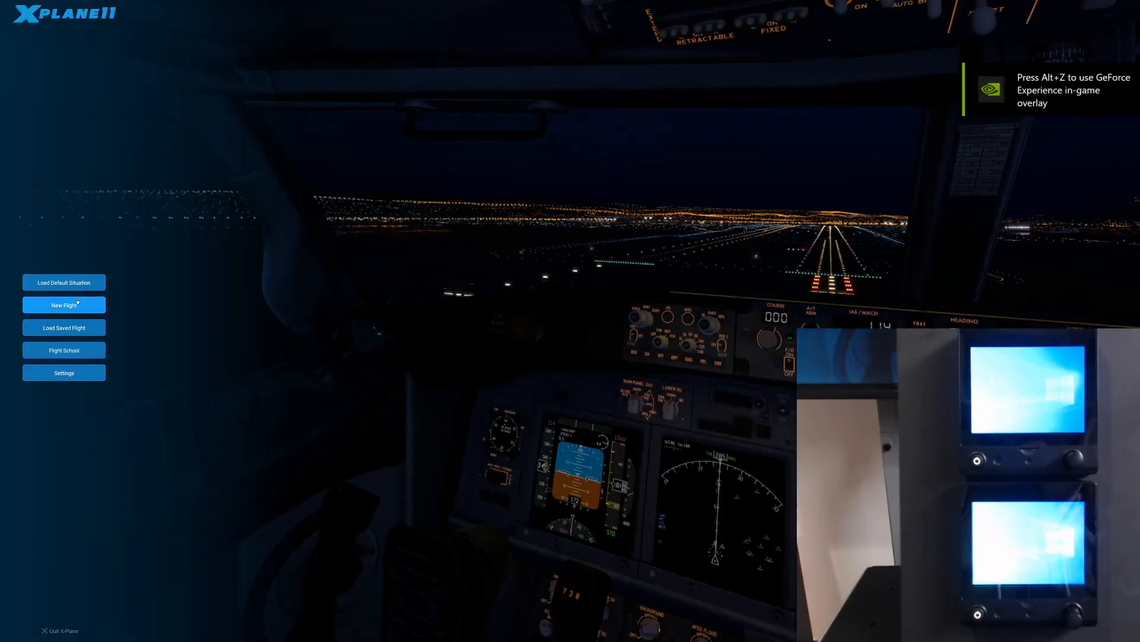
# - Start a new flight and choose the G5-equipped Cessna Skyhawk as the aircraft
pyautogui.click(63, 306)
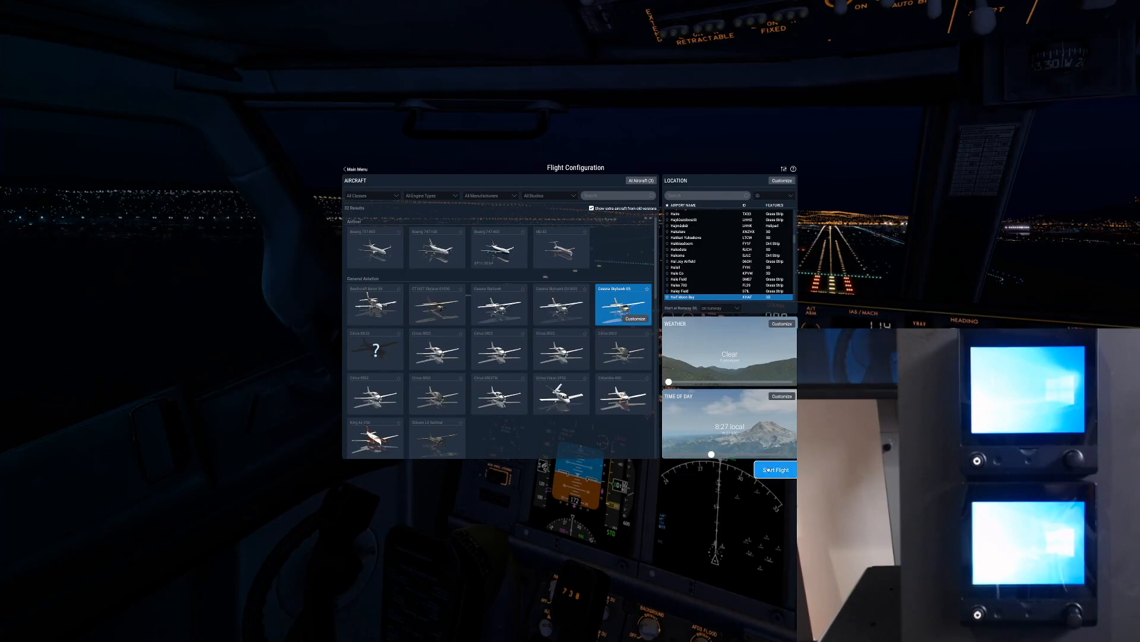
pyautogui.click(775, 469)
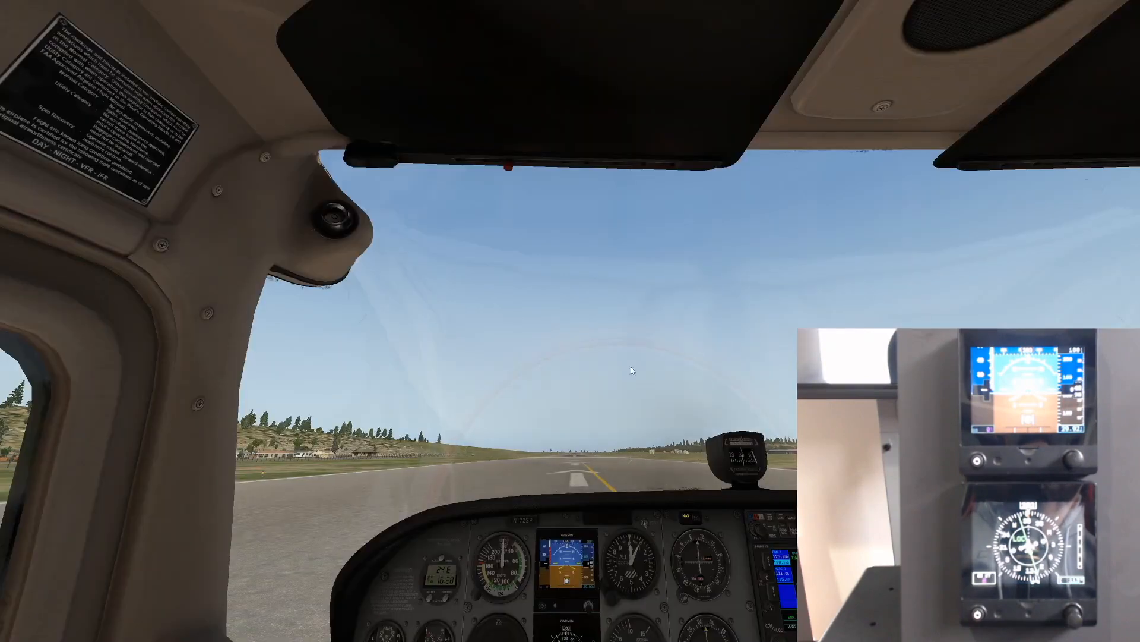
pyautogui.moveTo(465, 425)
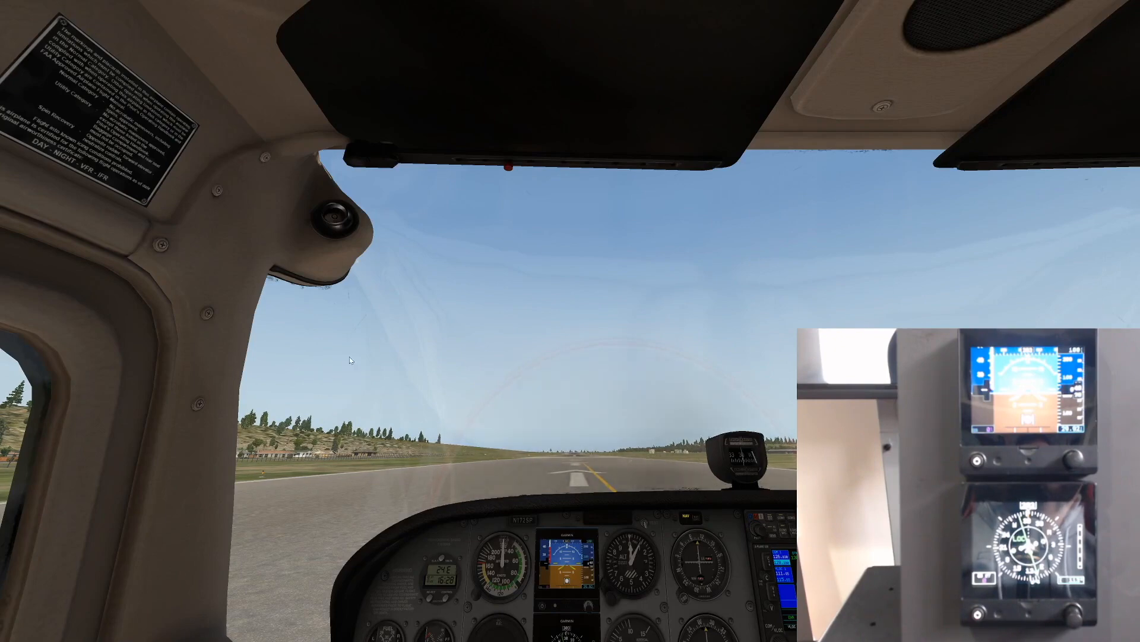
pyautogui.moveTo(338, 254)
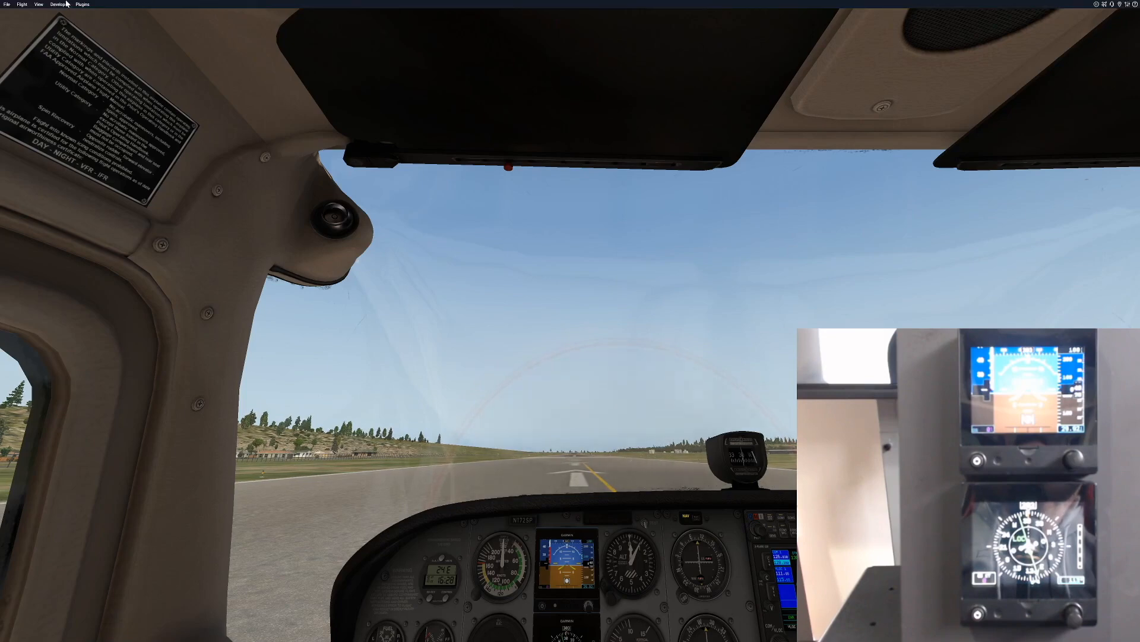
# - Open X-Plane's Developer menu after checking the G5 hardware screens
pyautogui.click(58, 4)
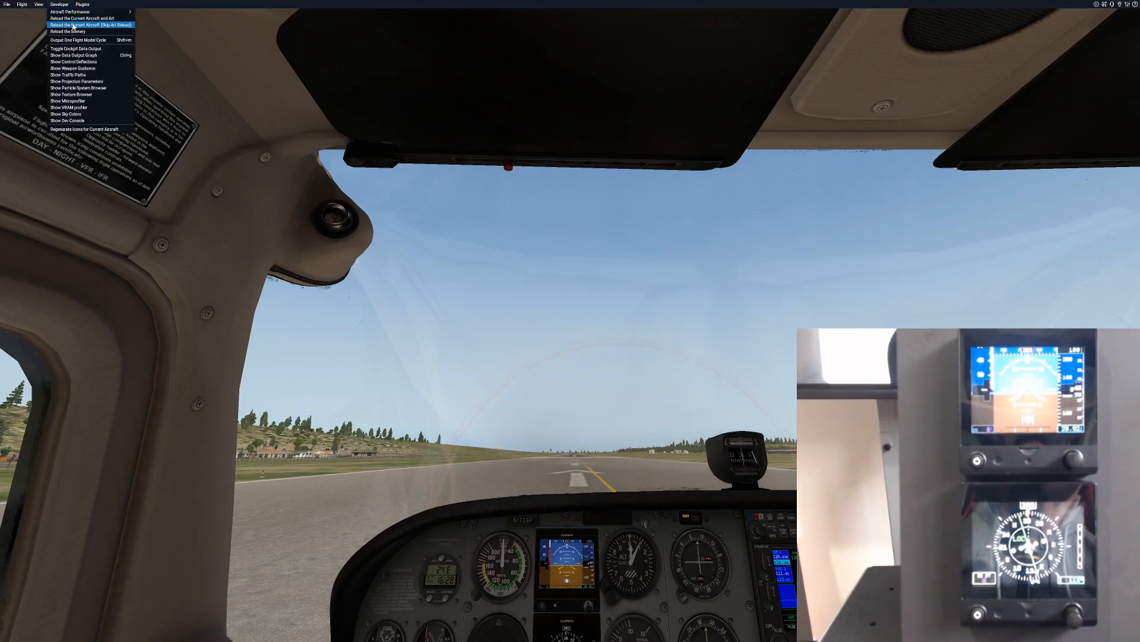